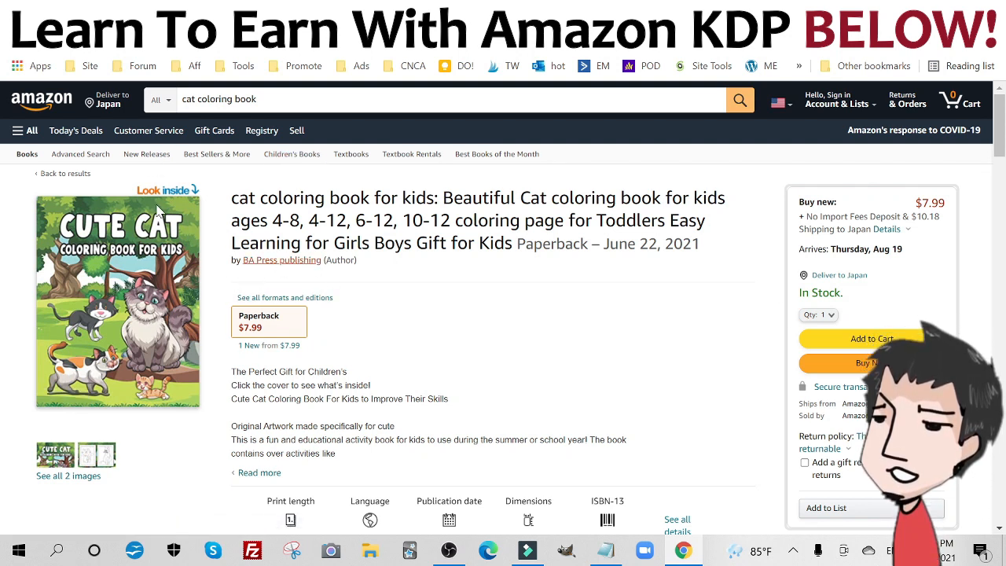
pyautogui.moveTo(245, 277)
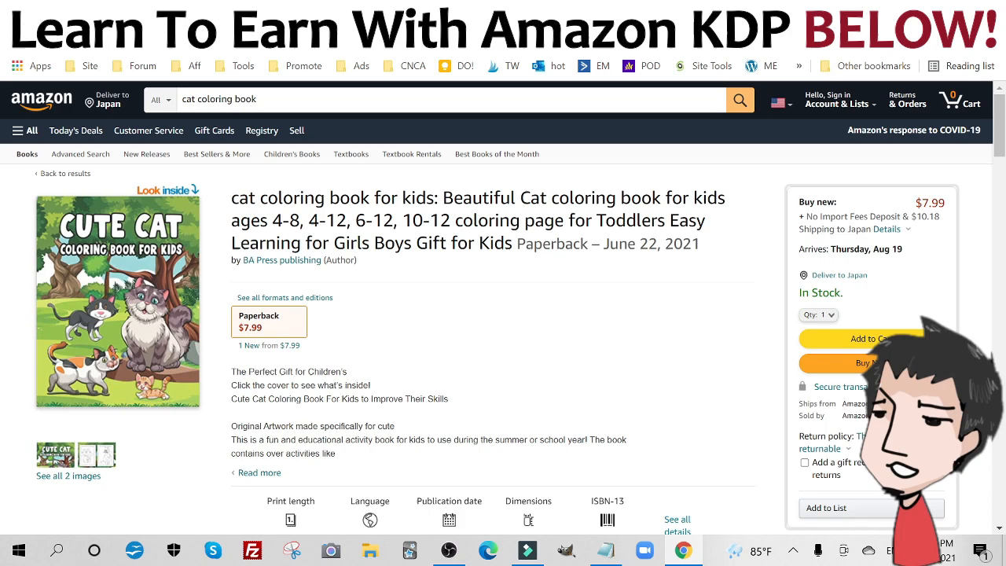
# - Return to the cat coloring books search results and browse toward the Ages 2-5 listing
pyautogui.click(66, 173)
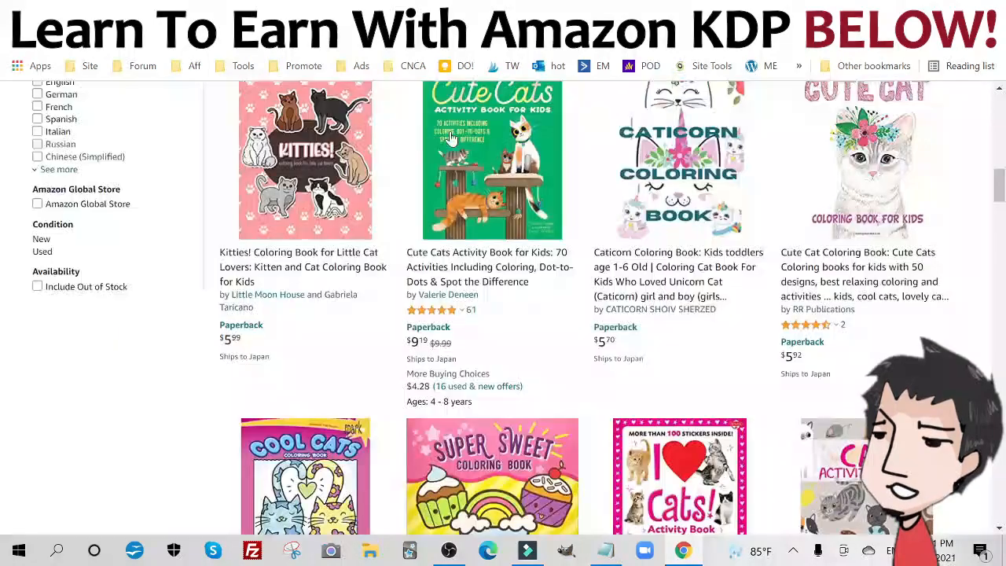
pyautogui.scroll(3)
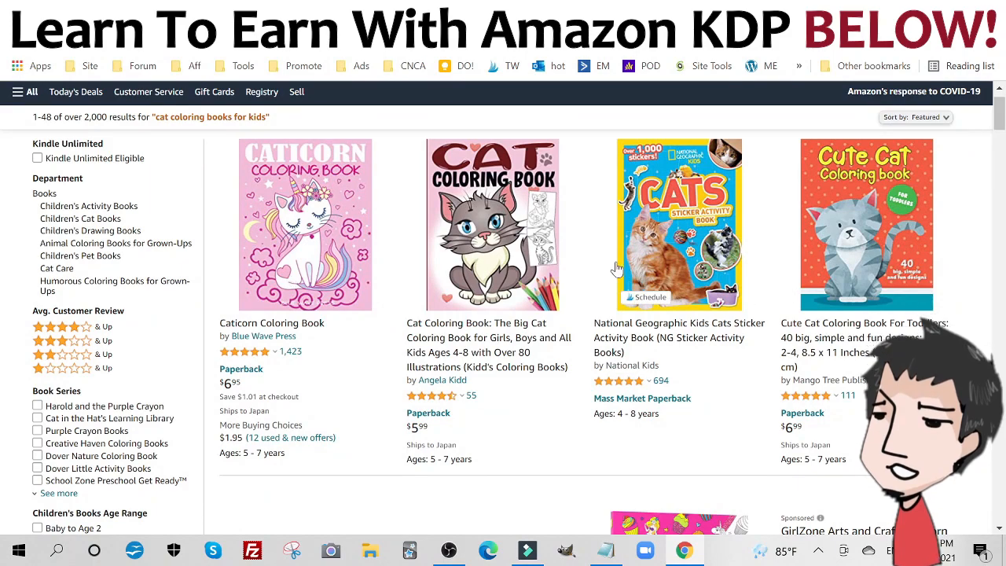
pyautogui.scroll(-3)
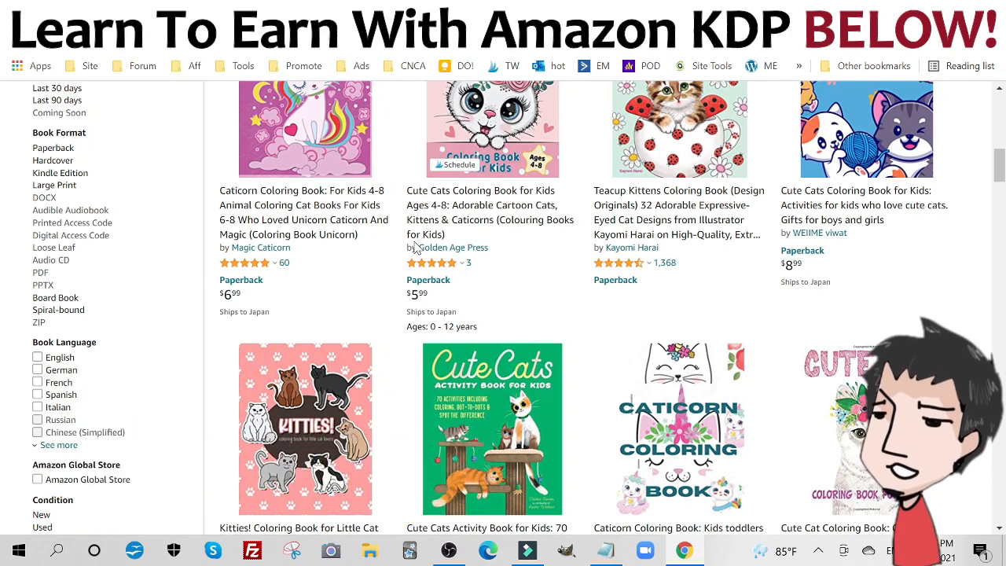
pyautogui.scroll(3)
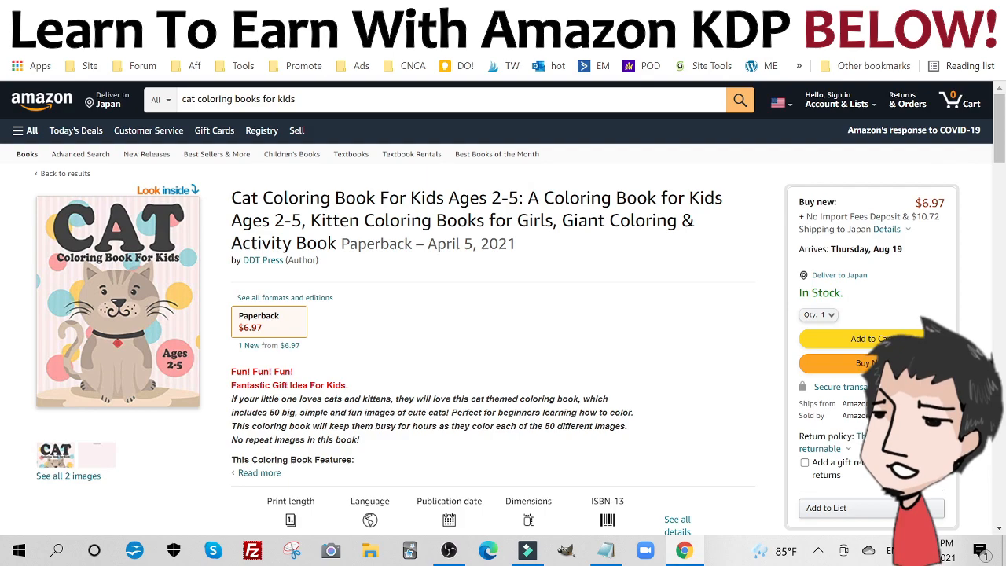
# - Review the competitor book's Product details ASIN and move to the Caticorn Coloring Book's details
pyautogui.scroll(-3)
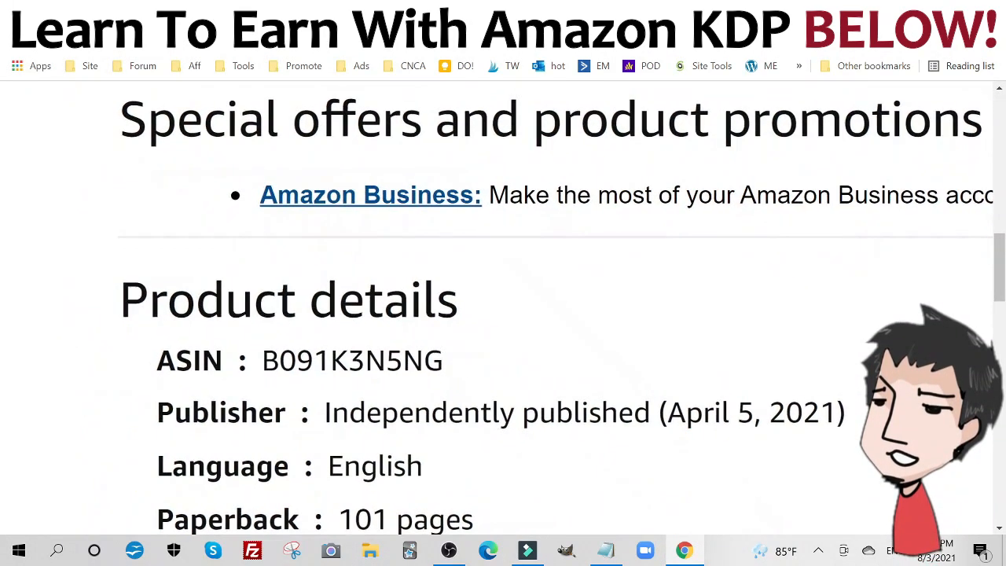
pyautogui.moveTo(264, 360); pyautogui.dragTo(573, 412)
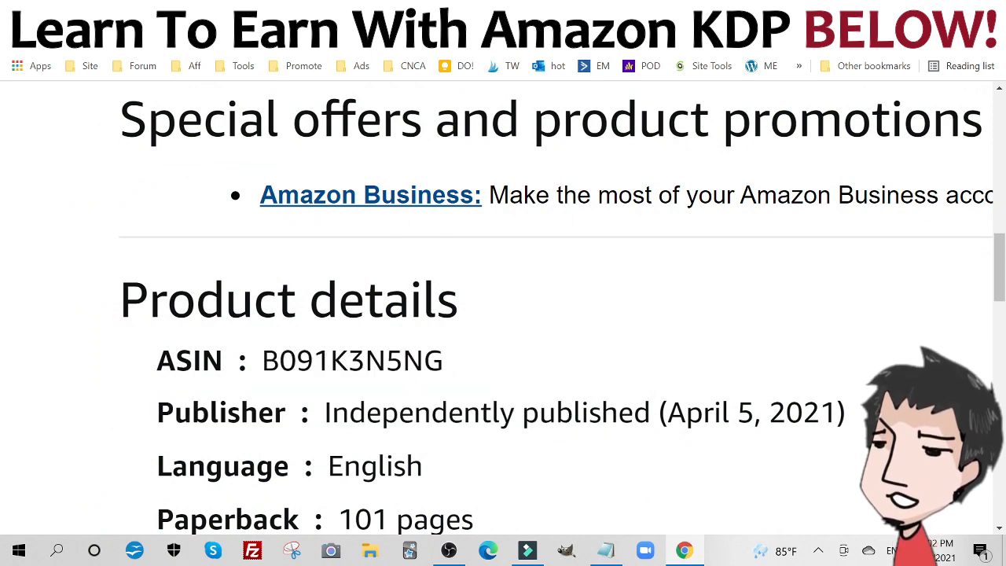
pyautogui.doubleClick(352, 360)
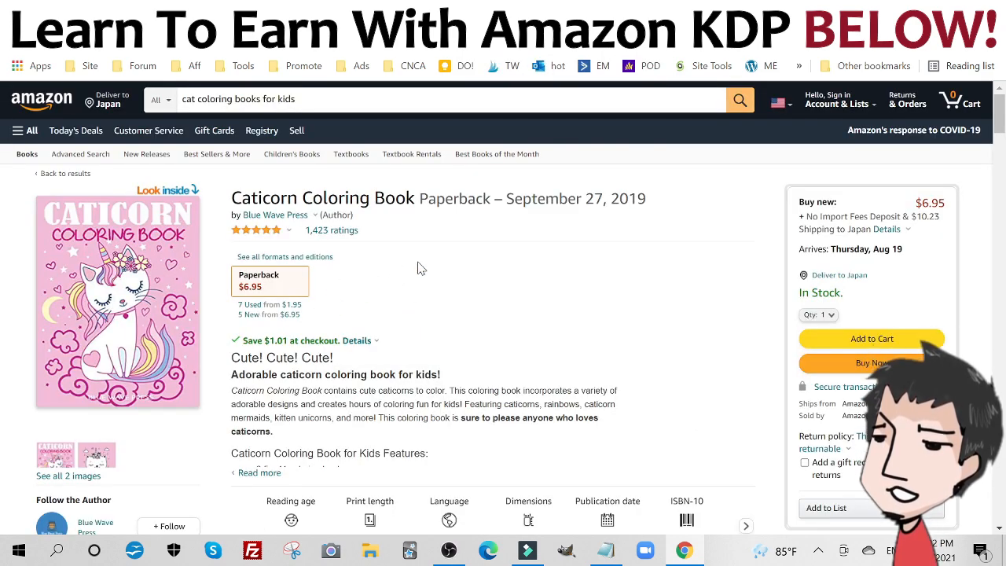
pyautogui.scroll(-3)
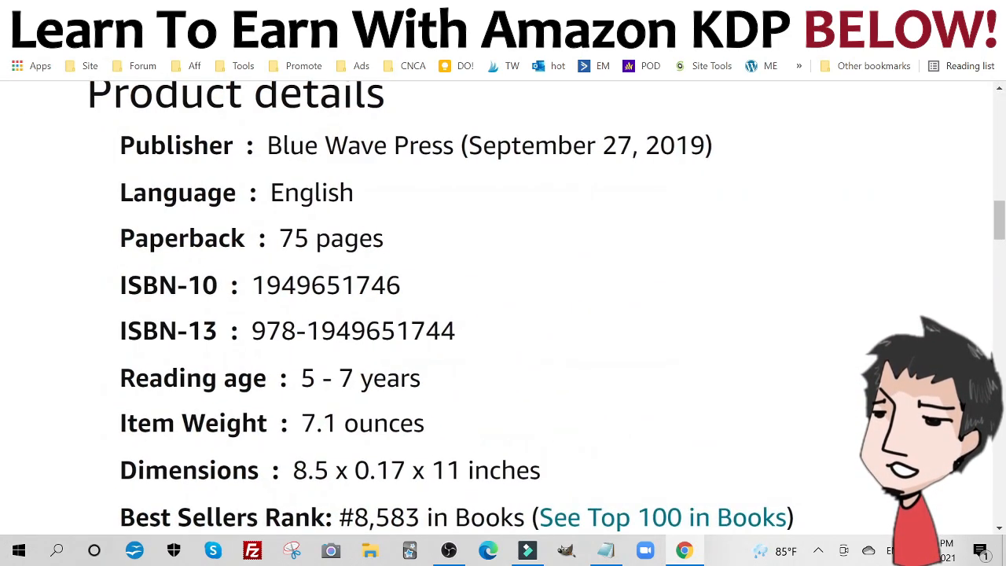
pyautogui.moveTo(569, 333)
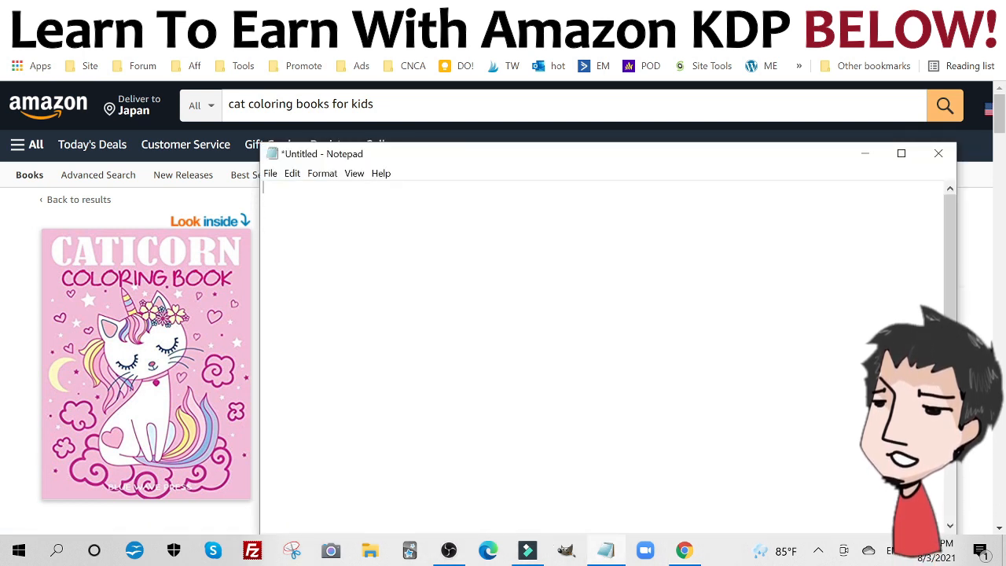
pyautogui.write('Book-Blue-Press/dp/1949651746/ref=sr_1_1?dchild=1&keywords=cat+coloring+books+for+kids&qid=1627965144&sr=8-1')
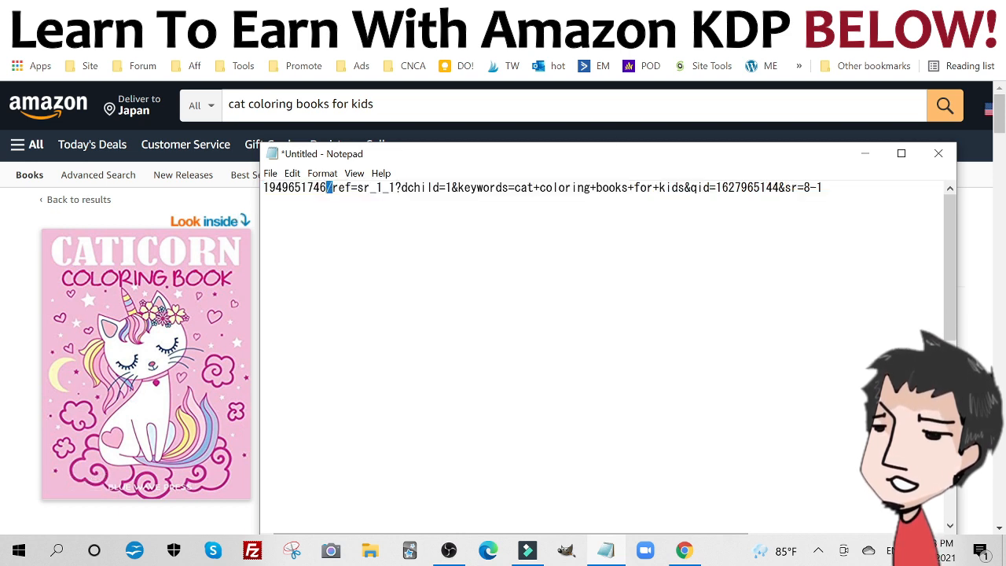
pyautogui.moveTo(330, 187); pyautogui.dragTo(739, 188)
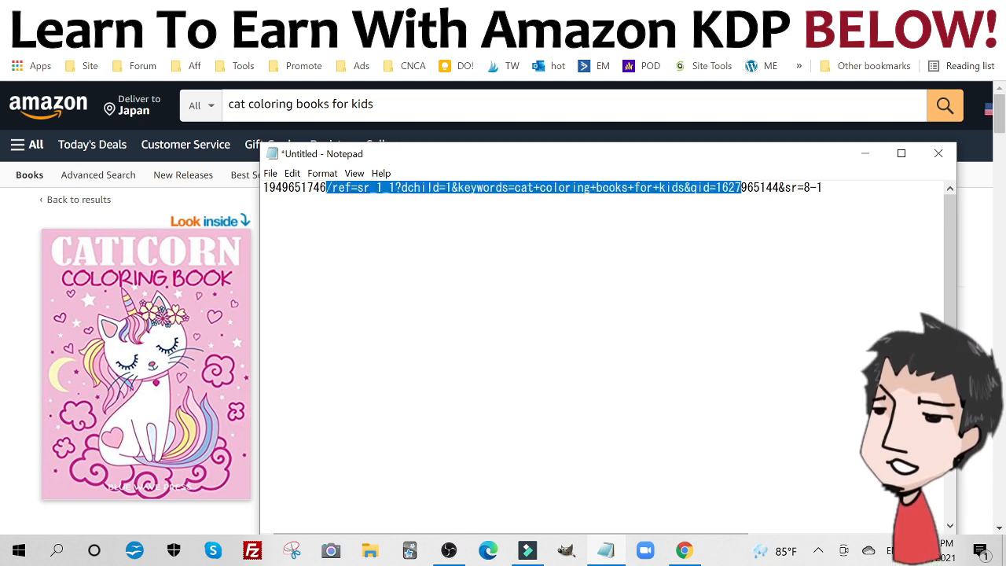
pyautogui.press('Delete')
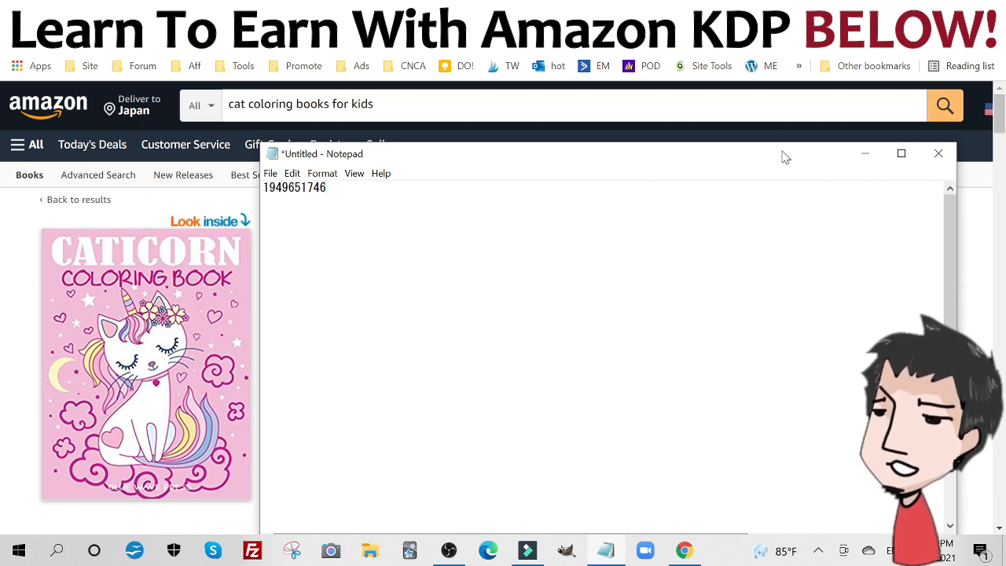
pyautogui.moveTo(66, 305)
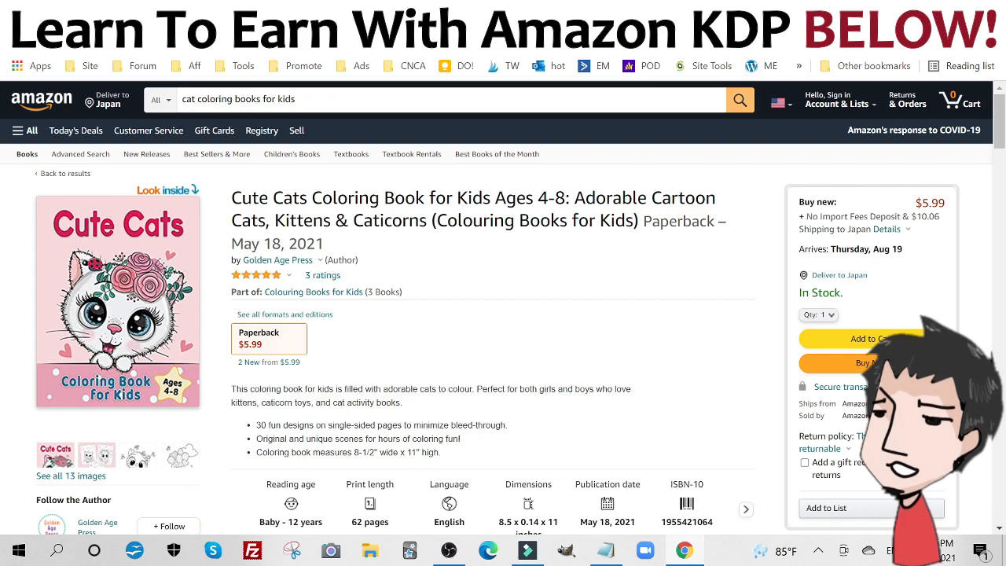
pyautogui.scroll(-3)
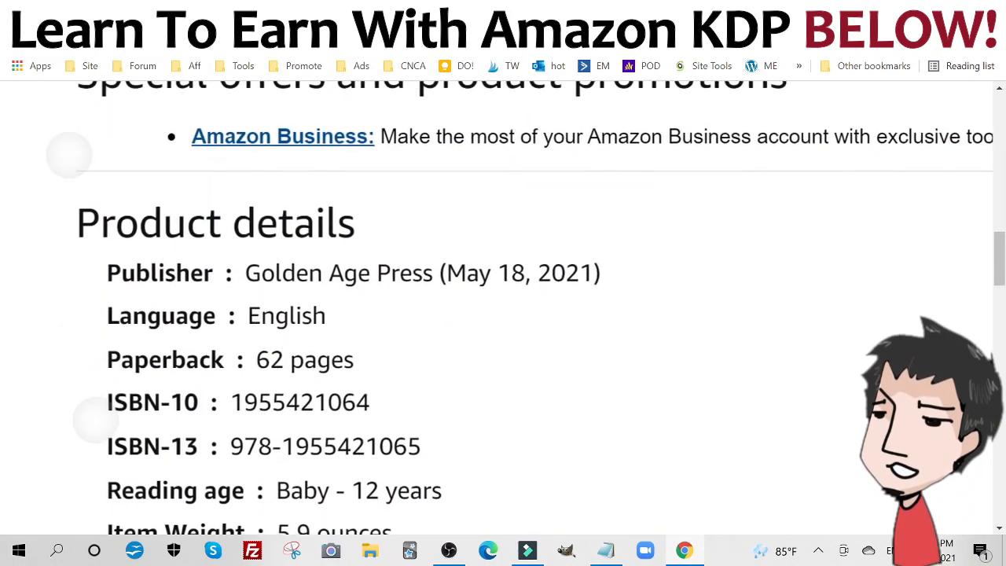
pyautogui.scroll(3)
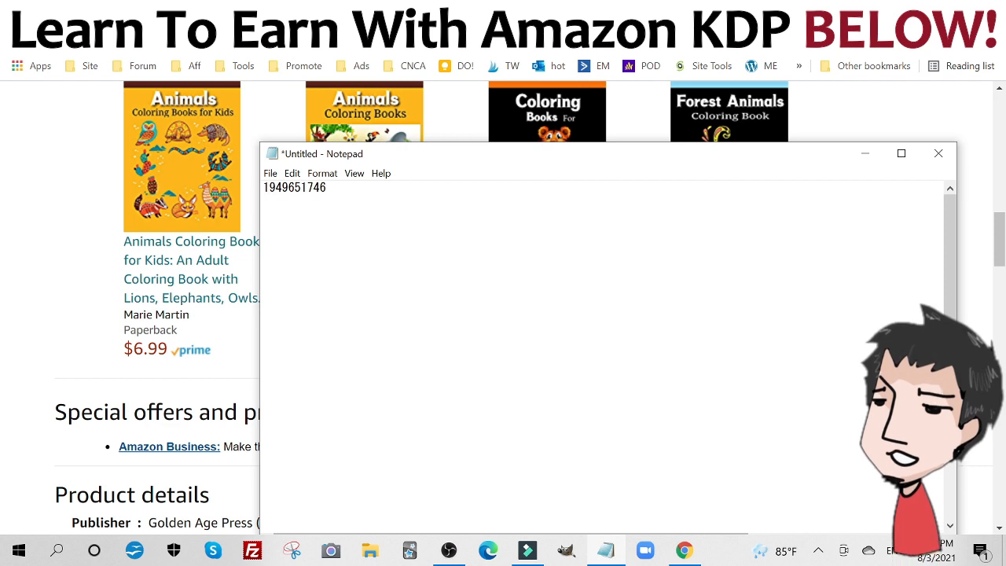
pyautogui.write('-Book-Kids/dp/1955421064/ref=sr_1_6?dchild=1&keywords=cat+coloring+books+for+kids&qid=1627965144&sr=8-6')
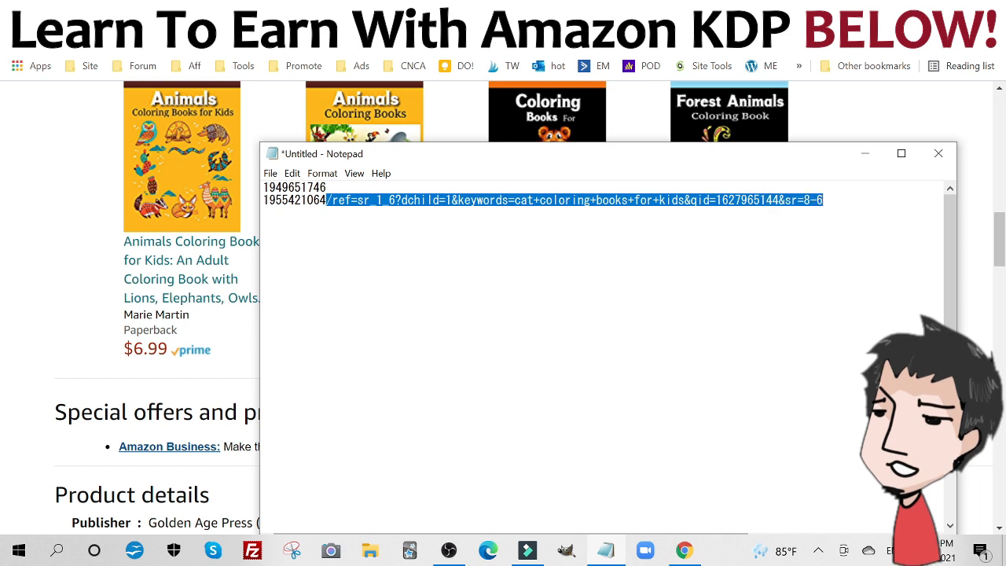
pyautogui.press('Delete')
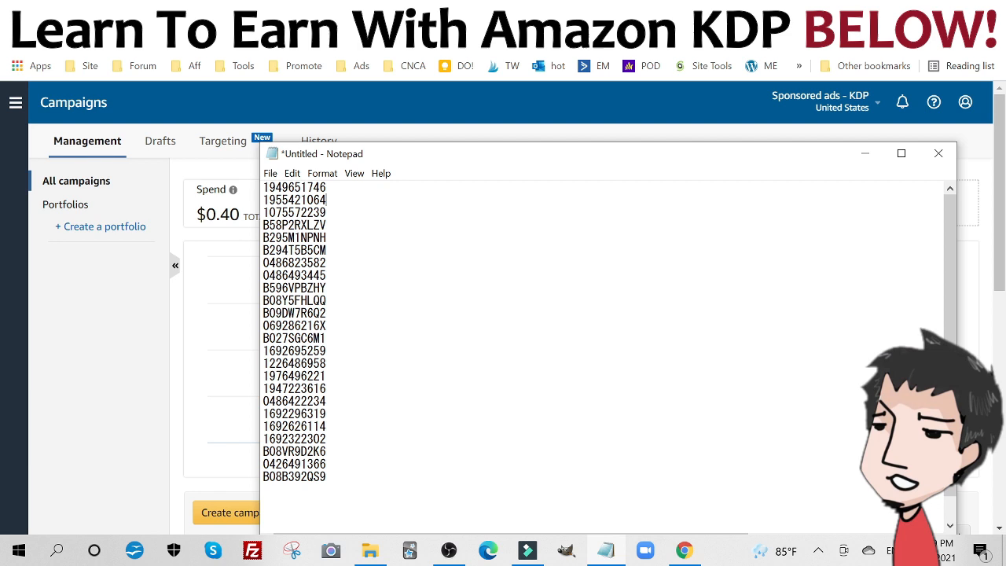
pyautogui.moveTo(250, 329)
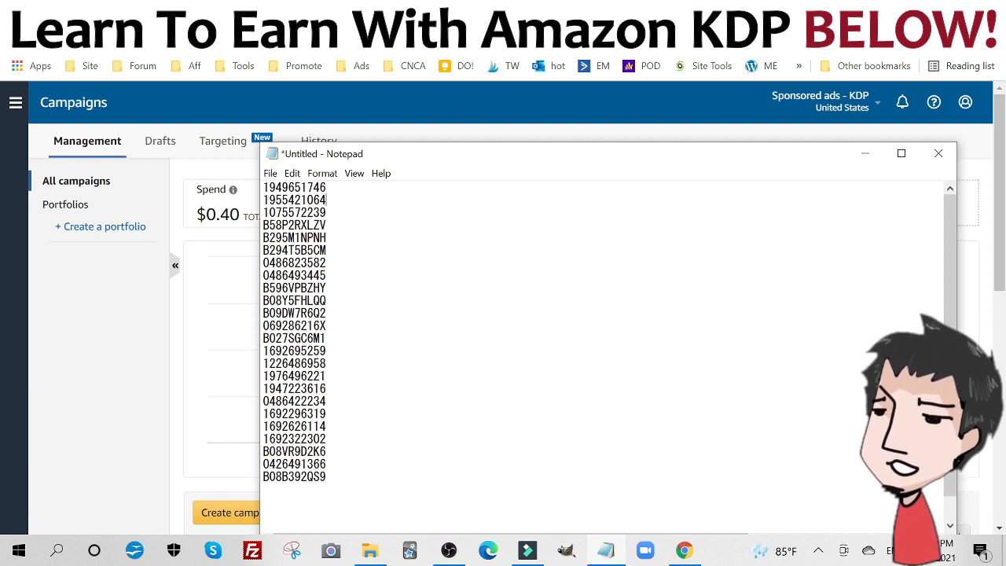
# - Create a new campaign and choose Sponsored Products as its type
pyautogui.click(937, 154)
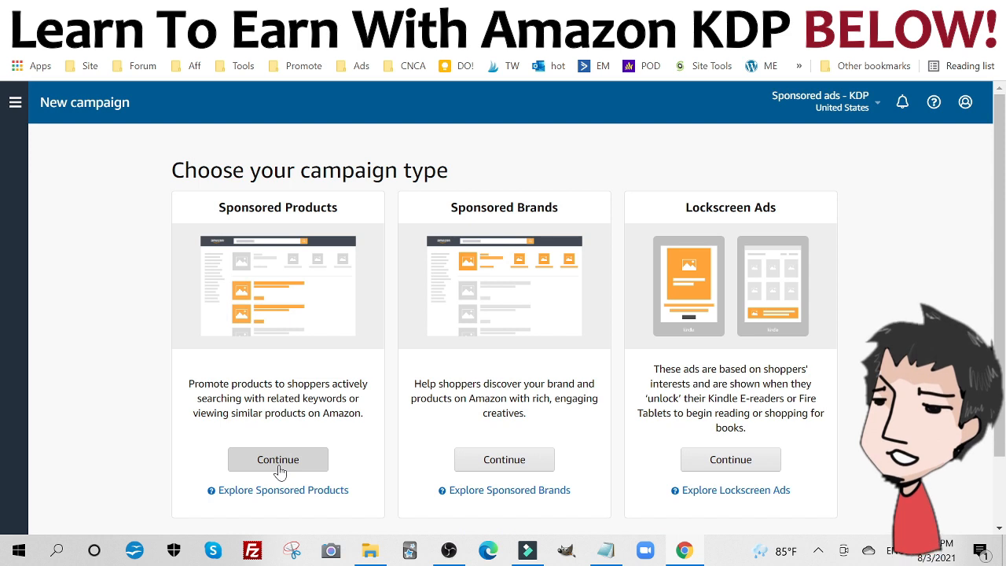
pyautogui.click(277, 459)
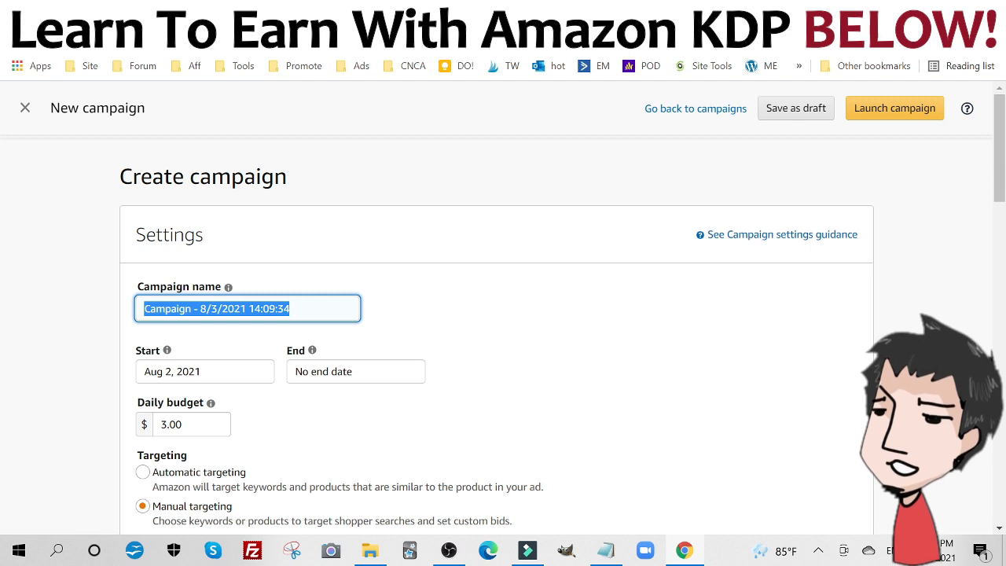
# - Name the campaign 'Cat Coloring Book Aug 2nd'
pyautogui.write('Cat Colo')
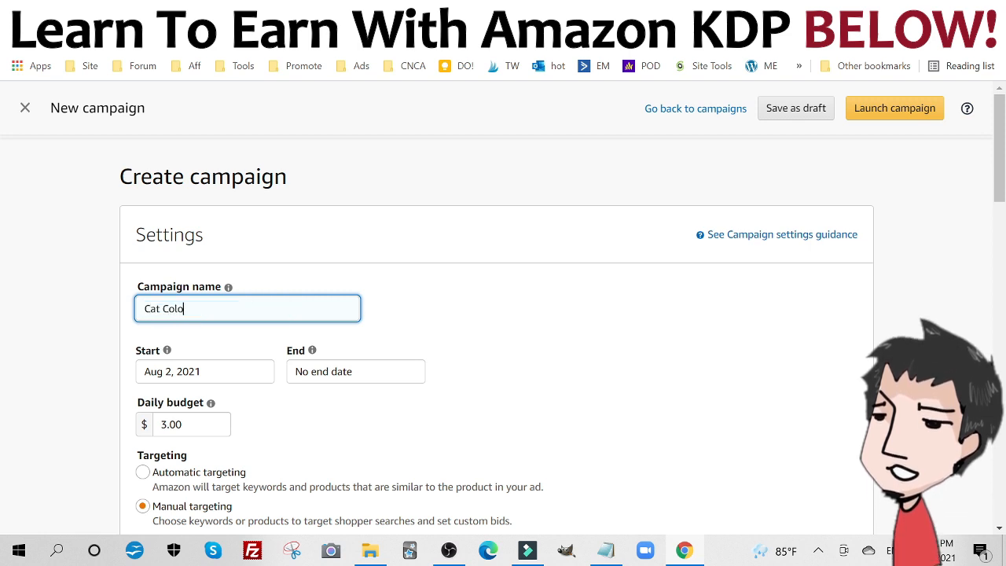
pyautogui.write('ring Book')
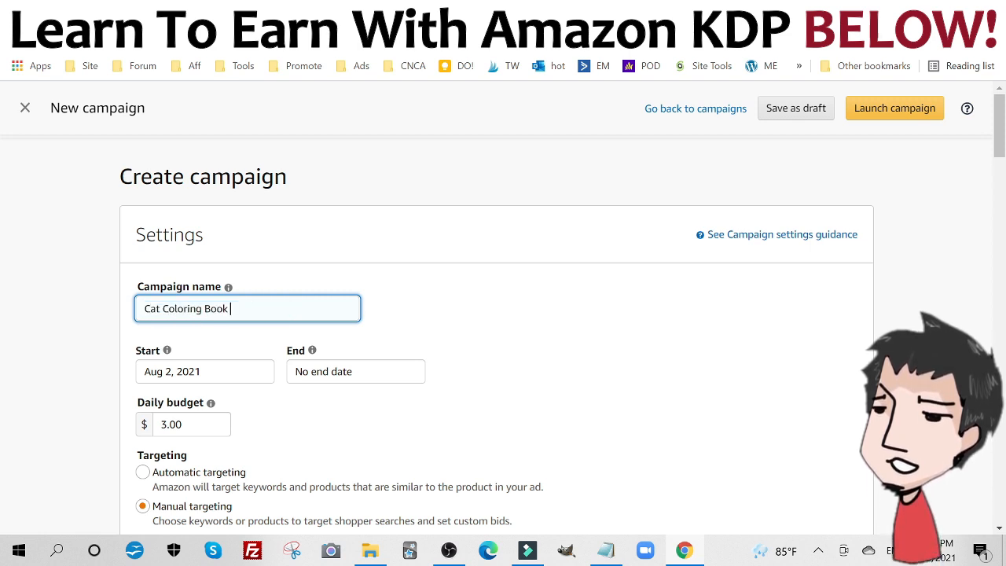
pyautogui.write('Au')
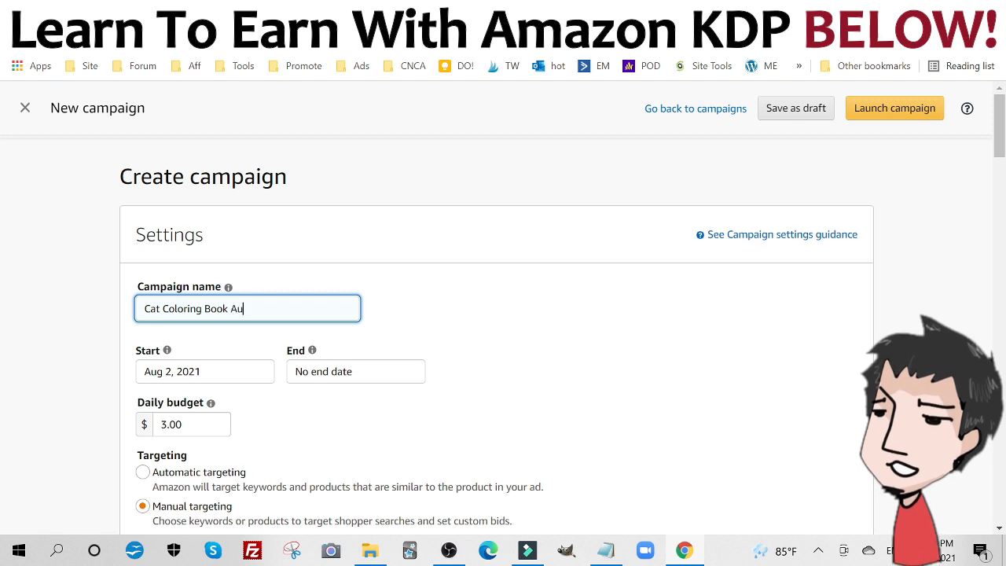
pyautogui.write('g 2nd')
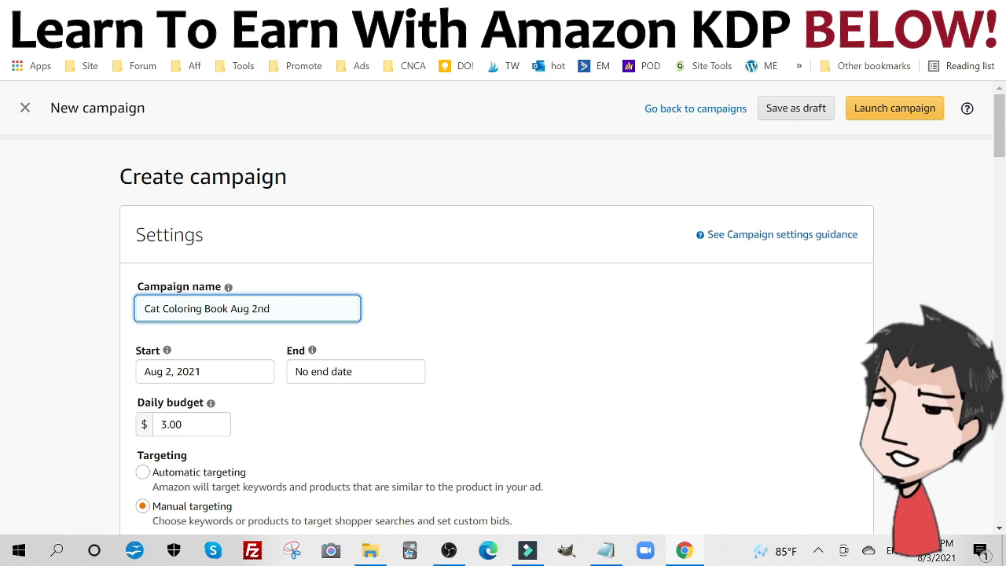
# - Set the campaign end date to August 16, 2021
pyautogui.click(355, 371)
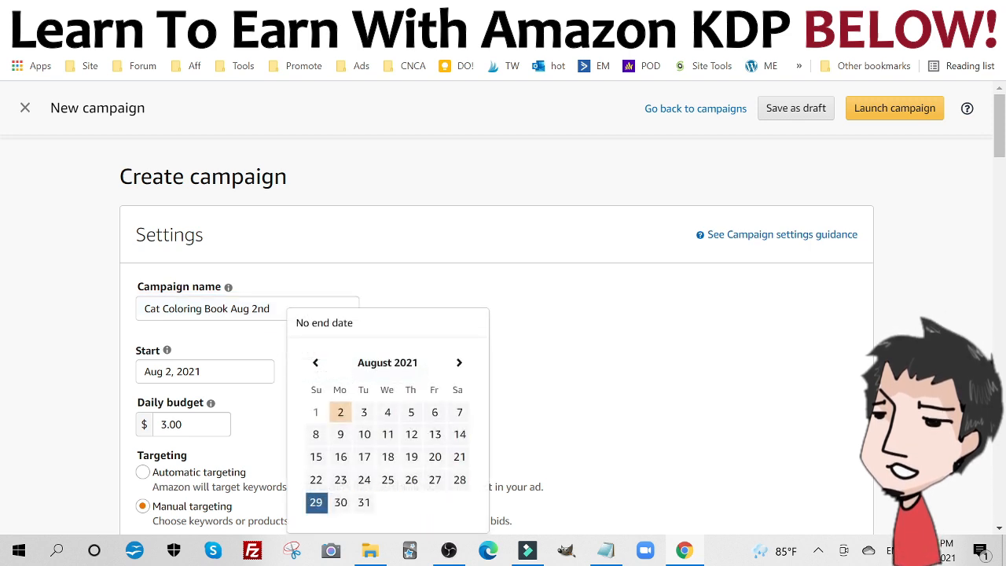
pyautogui.moveTo(339, 456)
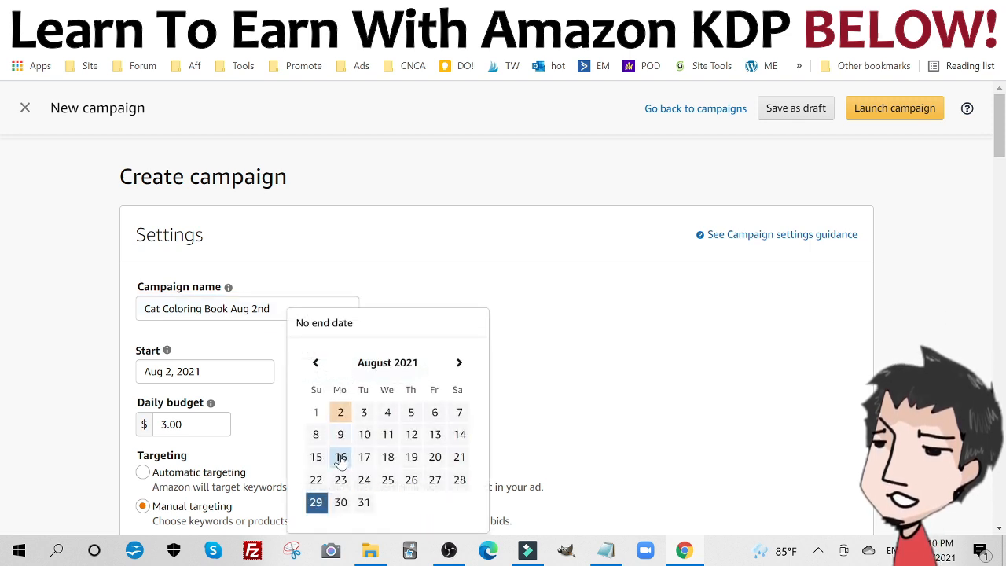
pyautogui.click(339, 456)
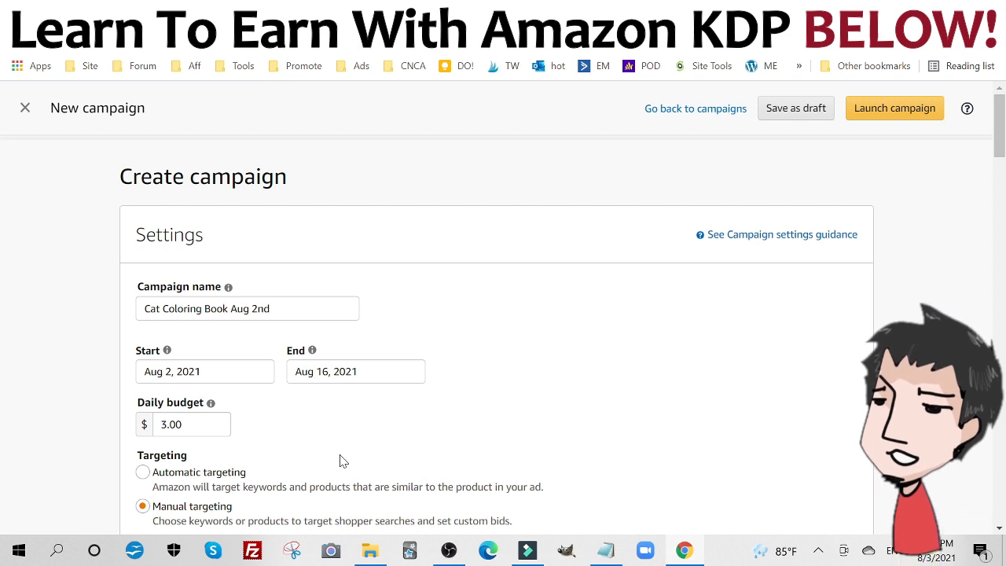
pyautogui.moveTo(151, 400)
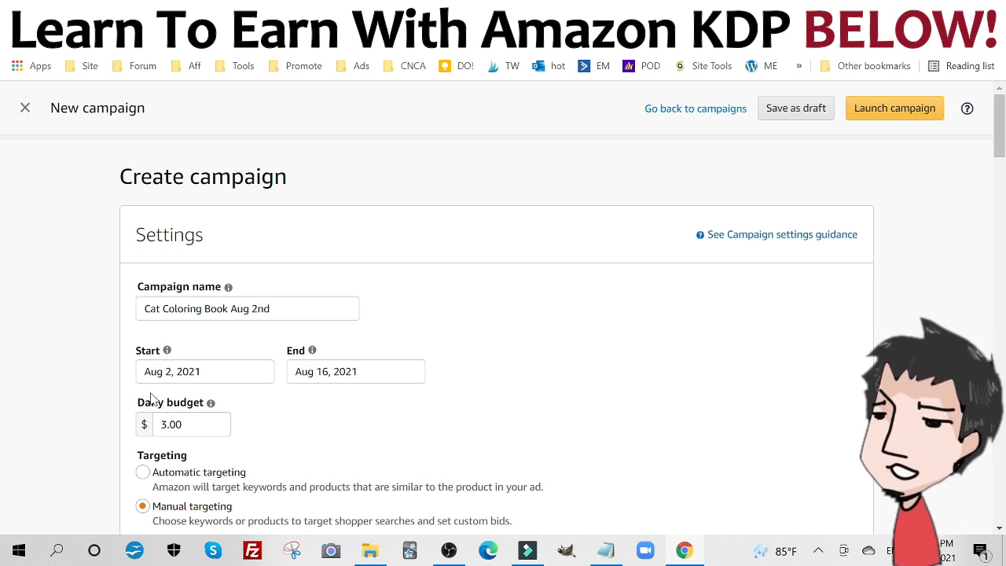
pyautogui.moveTo(283, 425)
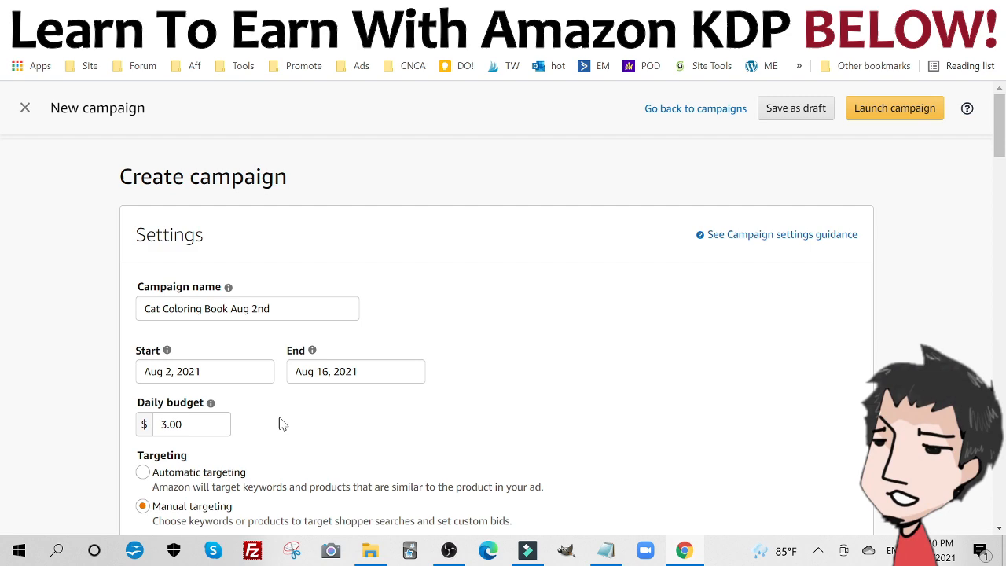
pyautogui.scroll(-3)
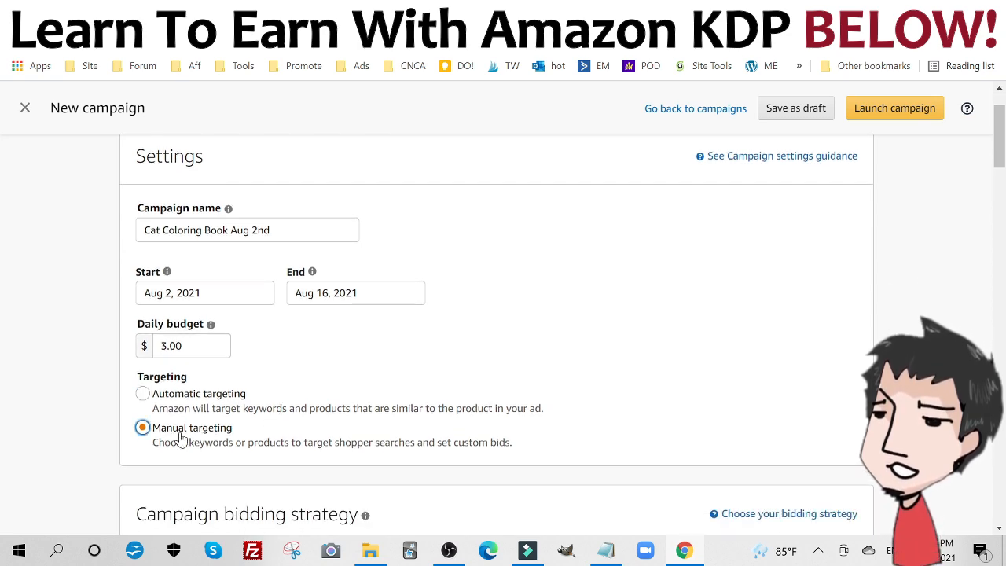
pyautogui.scroll(-3)
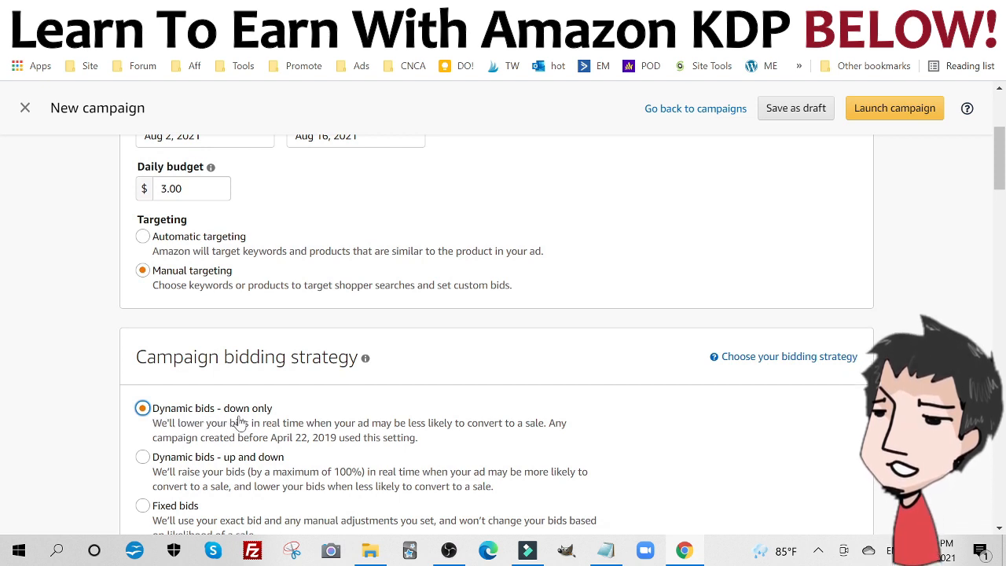
pyautogui.moveTo(270, 425)
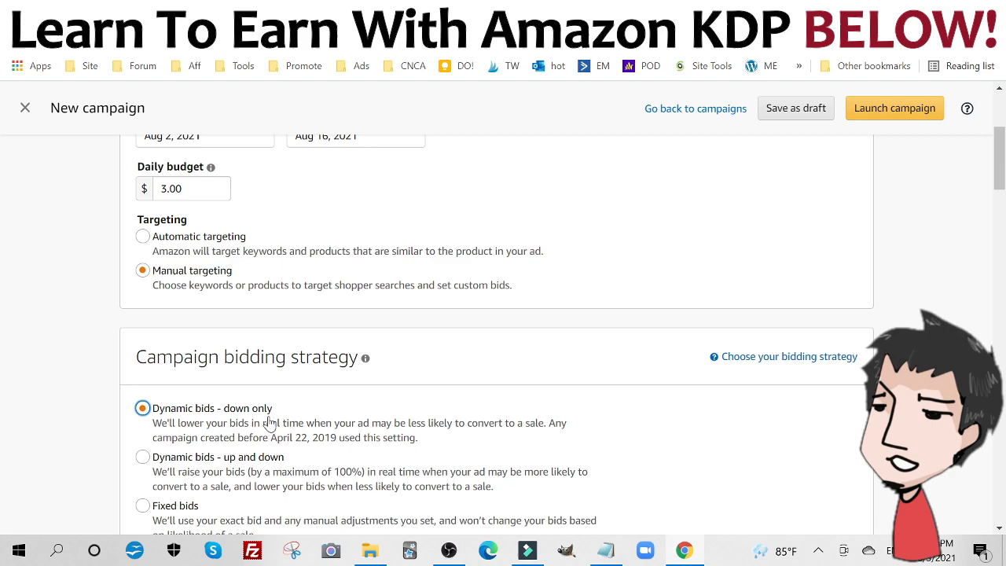
pyautogui.scroll(-3)
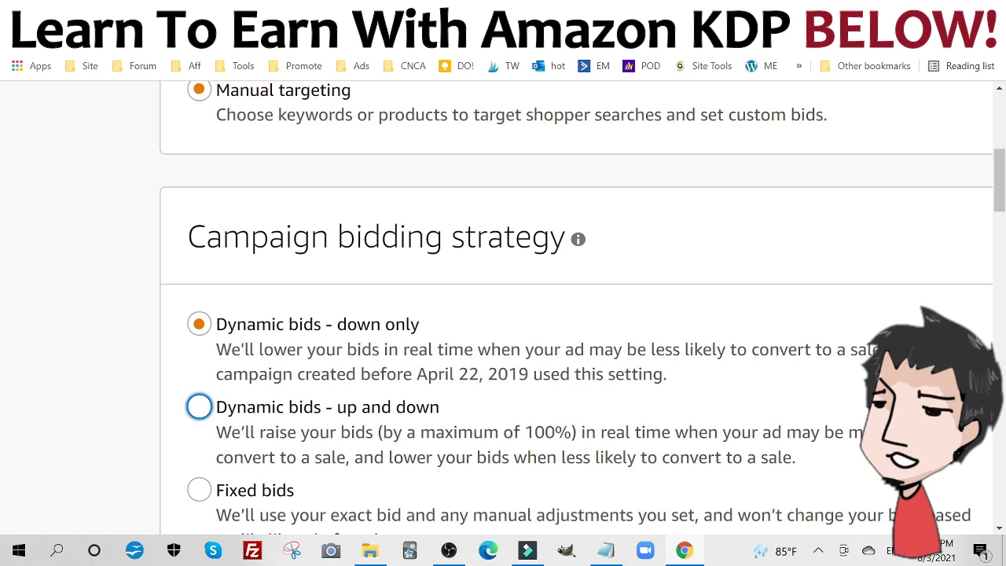
pyautogui.scroll(-3)
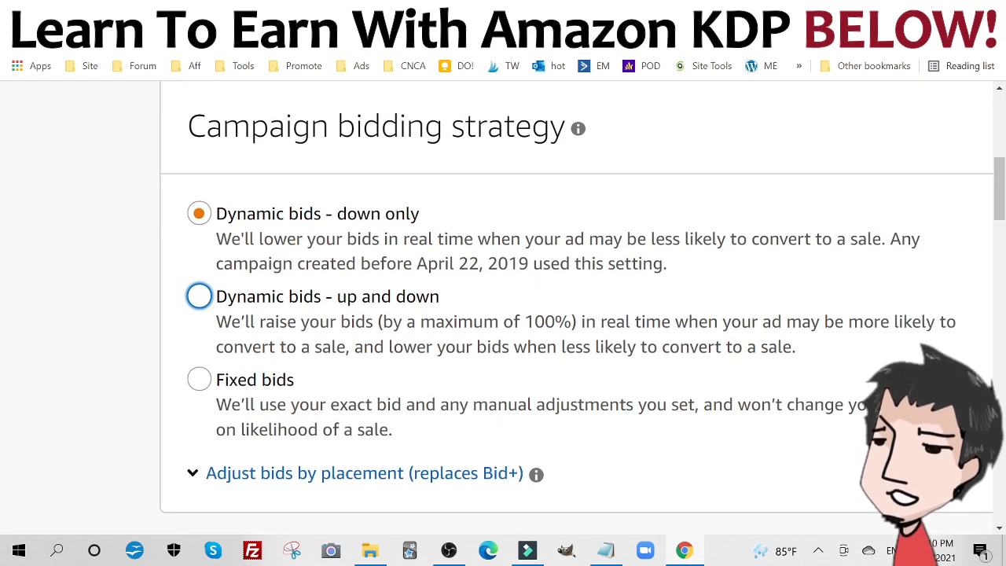
pyautogui.scroll(-3)
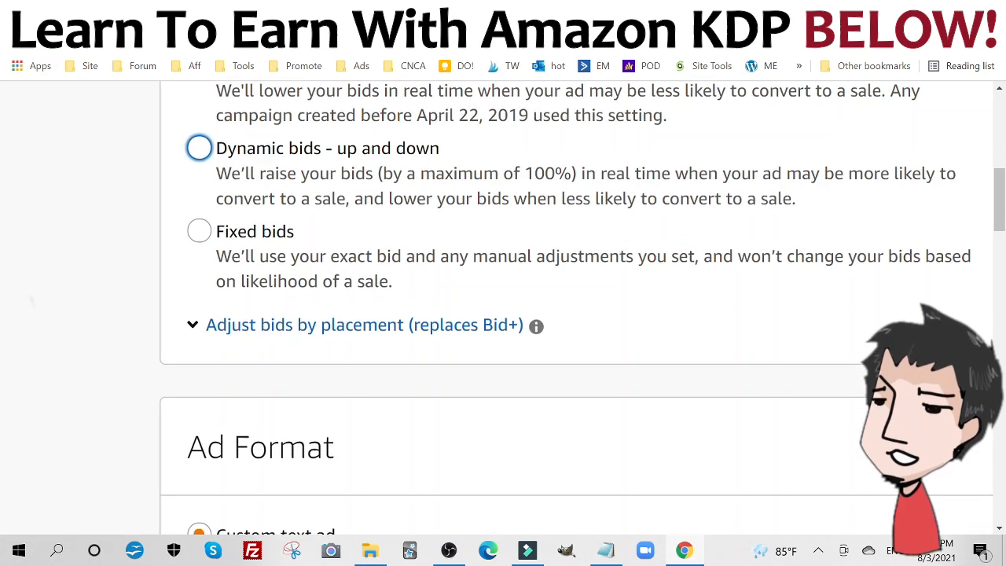
pyautogui.scroll(-3)
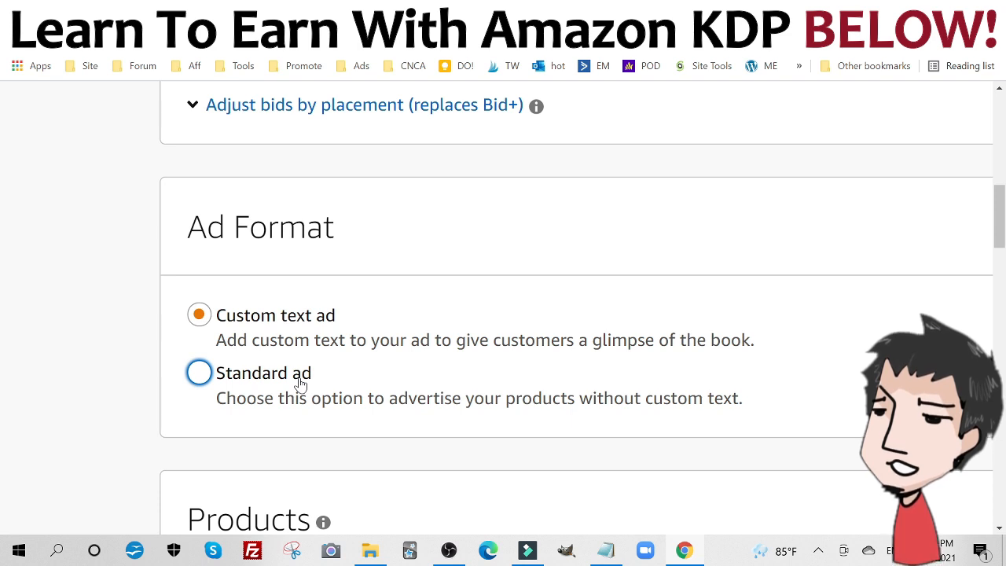
pyautogui.scroll(-3)
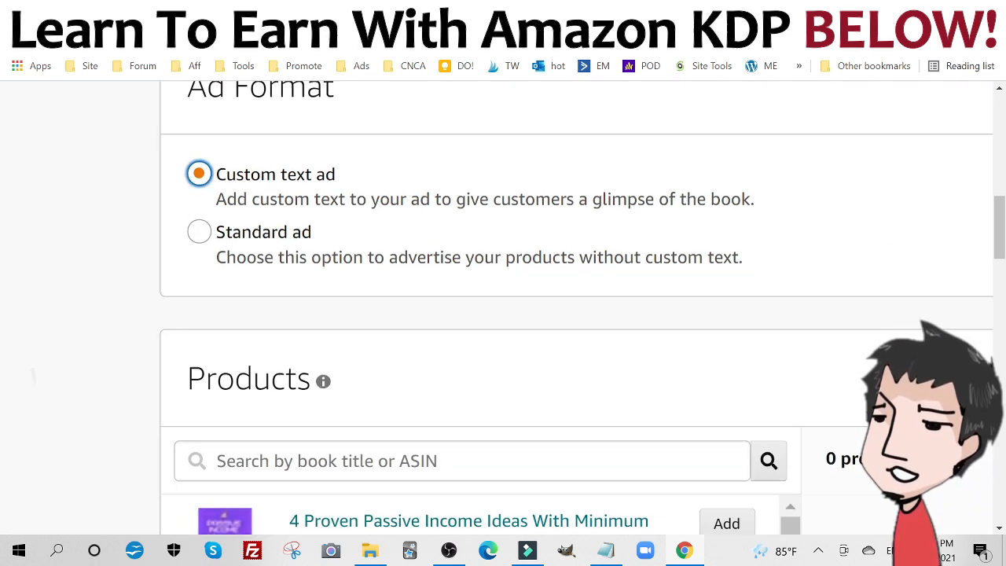
pyautogui.scroll(-3)
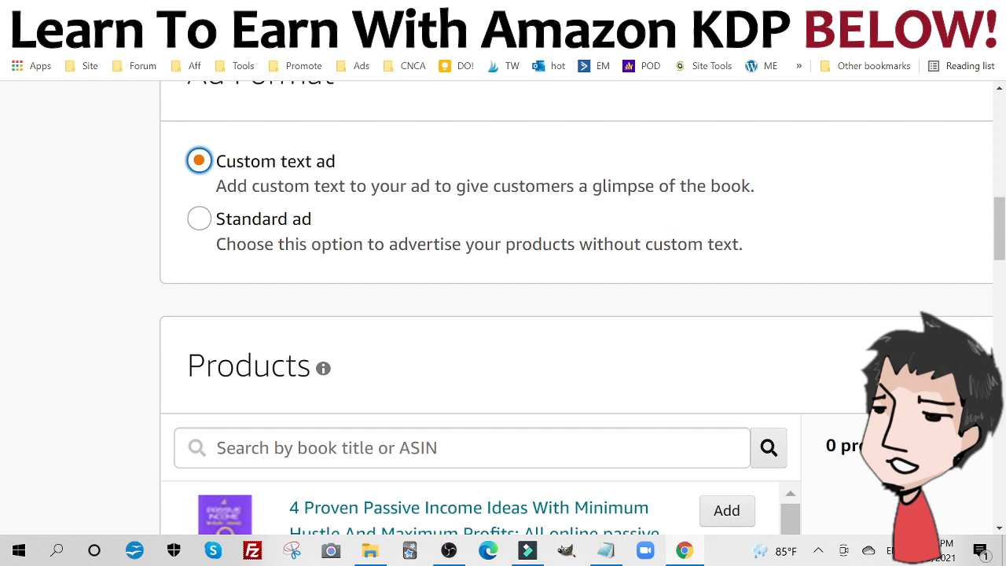
pyautogui.scroll(-3)
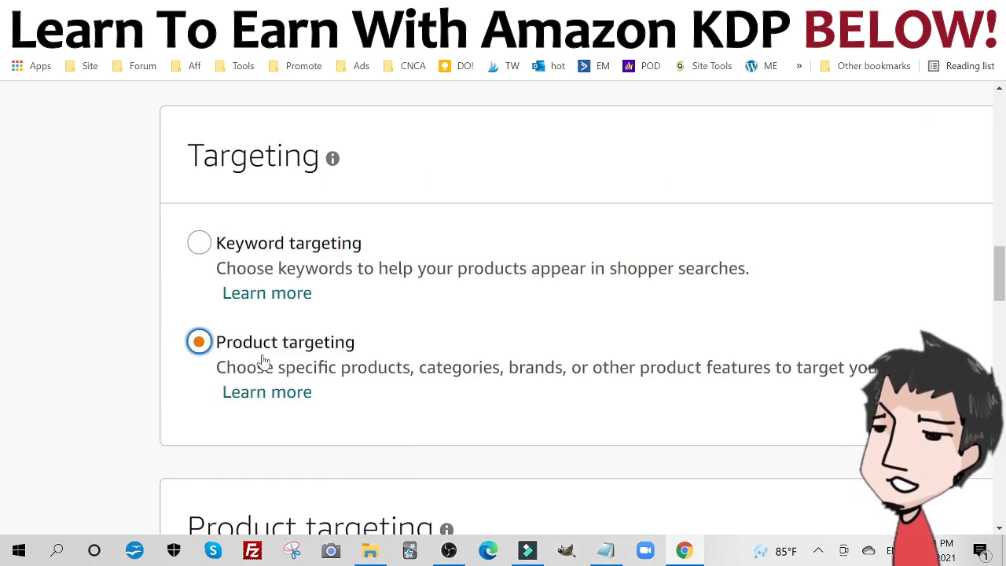
# - Replace the product targeting default bid of $0.75 with $0.19
pyautogui.scroll(-3)
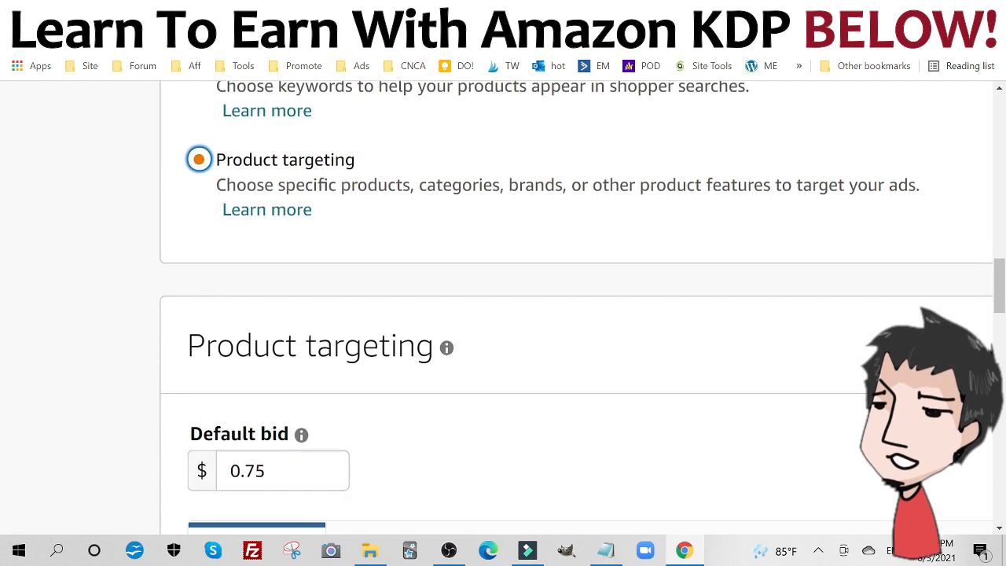
pyautogui.scroll(-3)
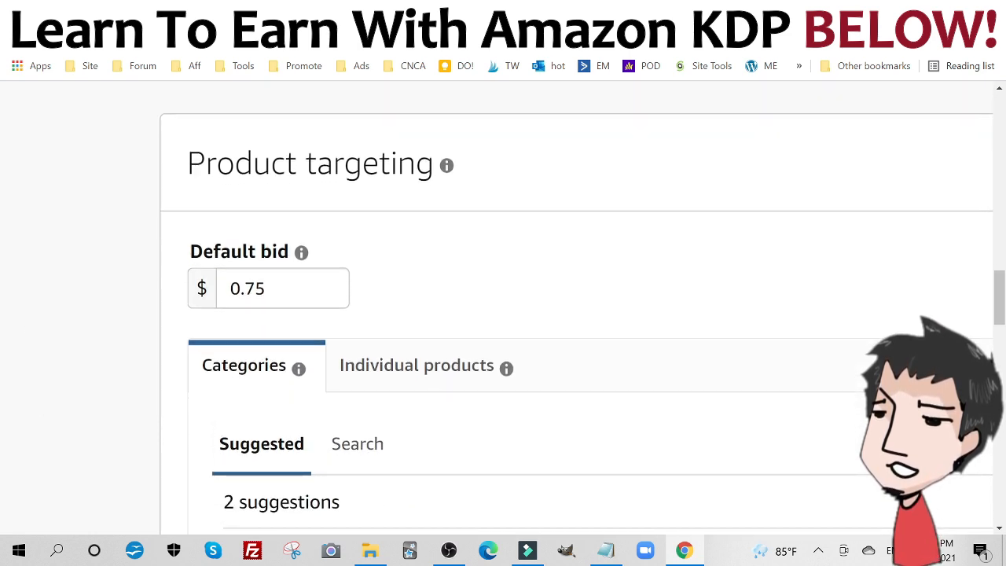
pyautogui.click(282, 288)
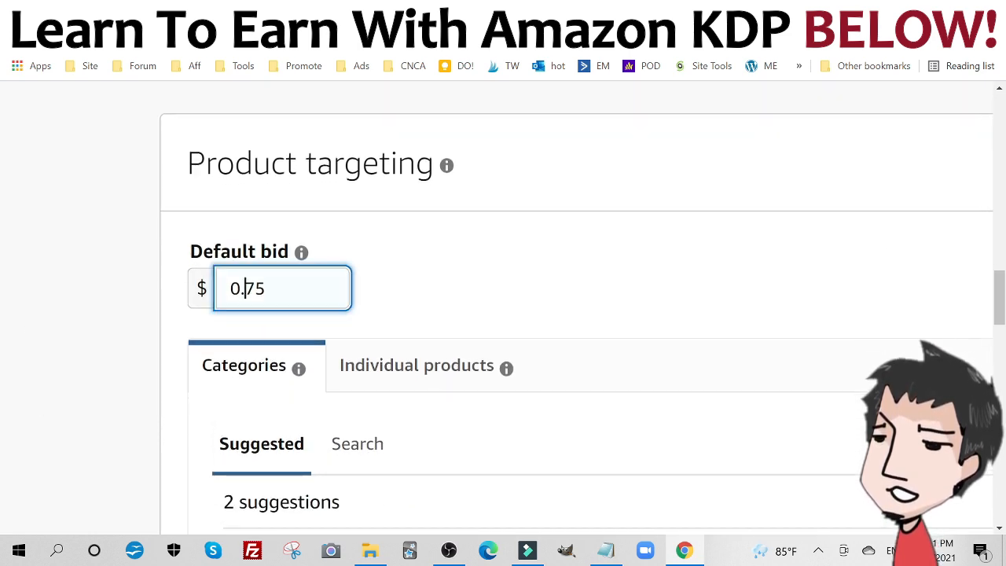
pyautogui.doubleClick(264, 290)
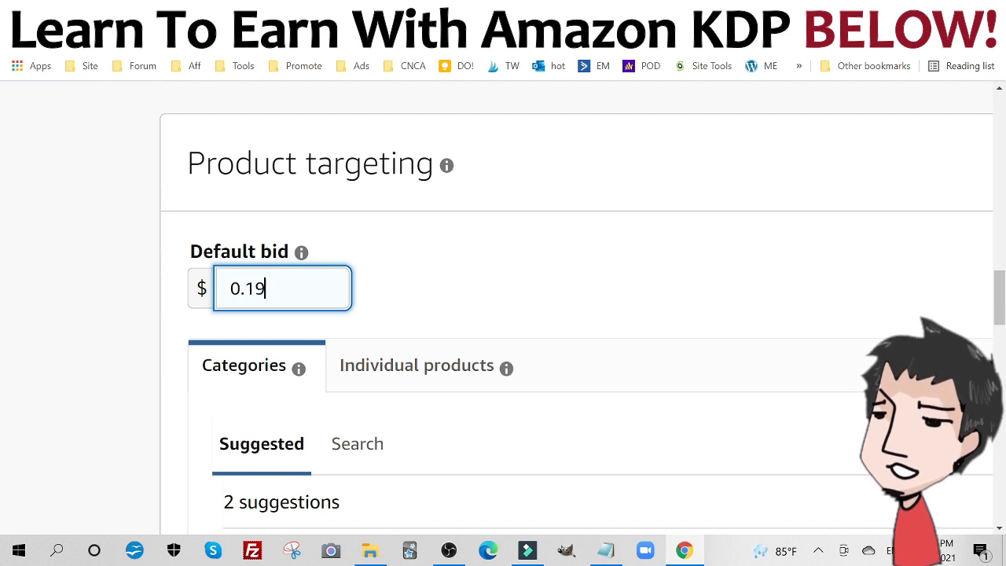
pyautogui.scroll(-3)
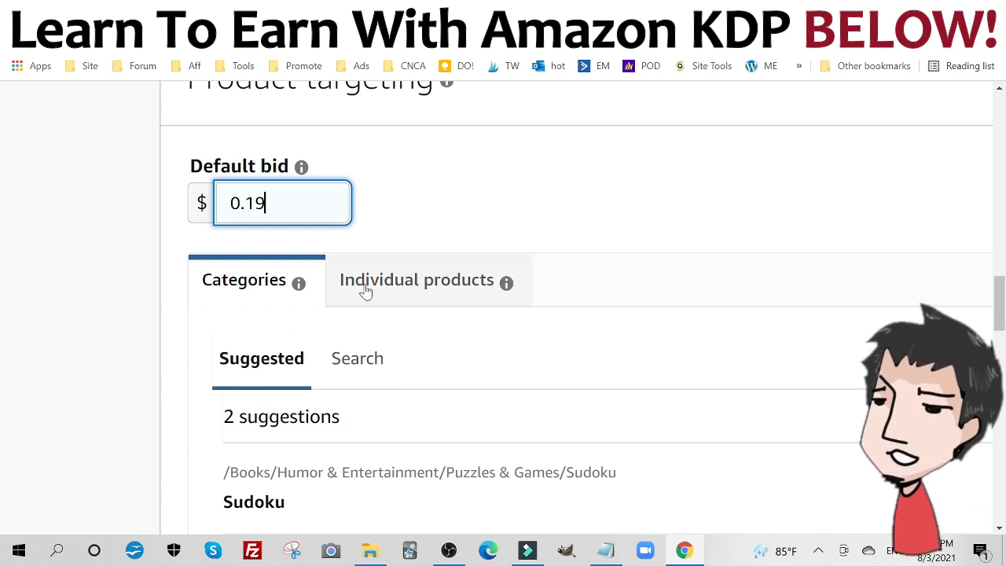
# - Under Individual products, paste the competitor ASIN list into the Enter list box
pyautogui.click(417, 280)
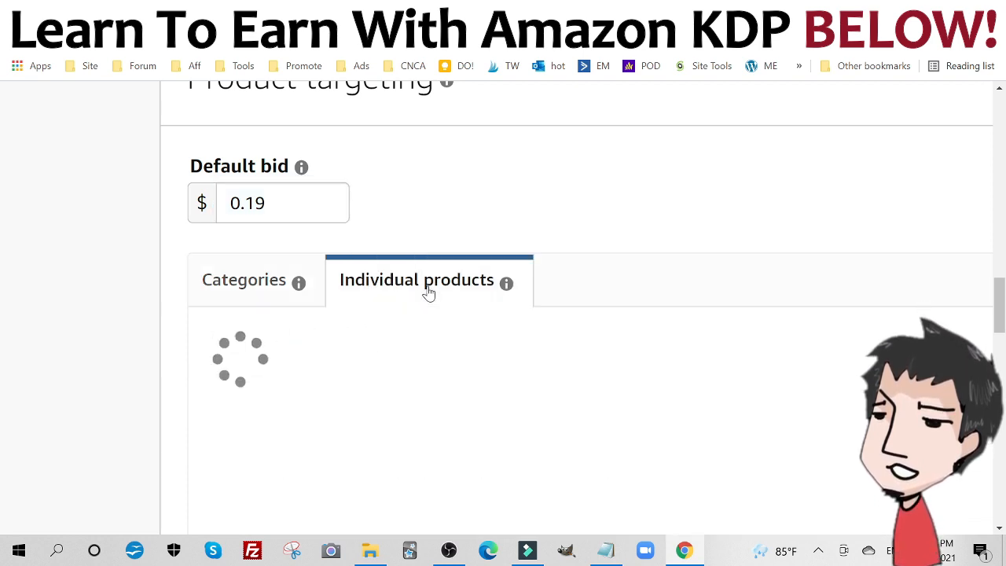
pyautogui.click(417, 280)
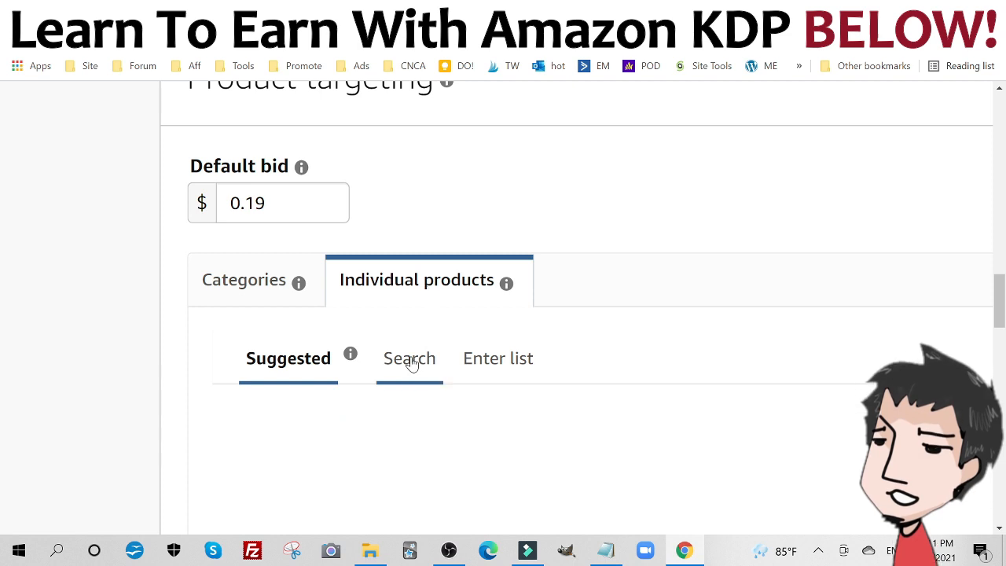
pyautogui.click(497, 358)
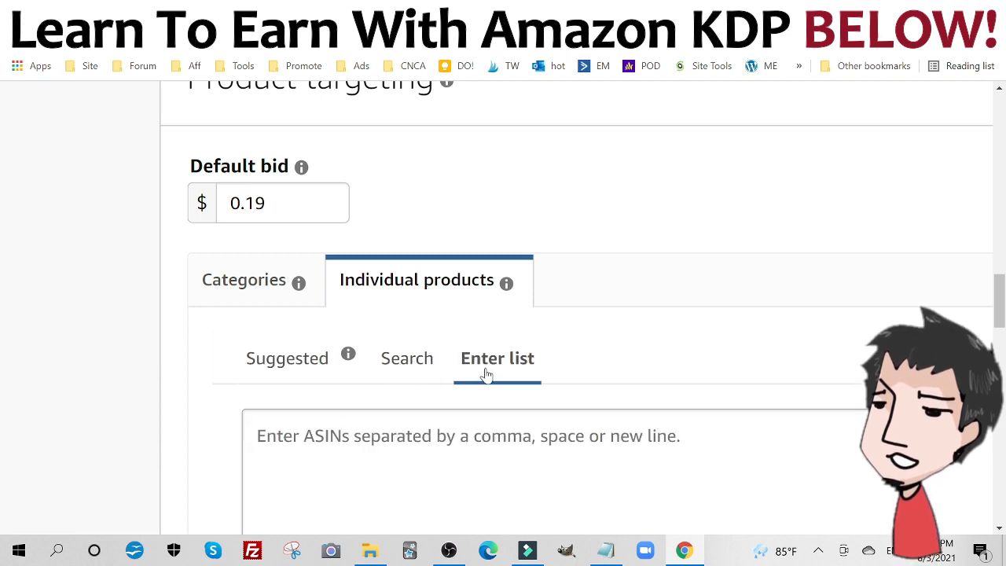
pyautogui.scroll(-3)
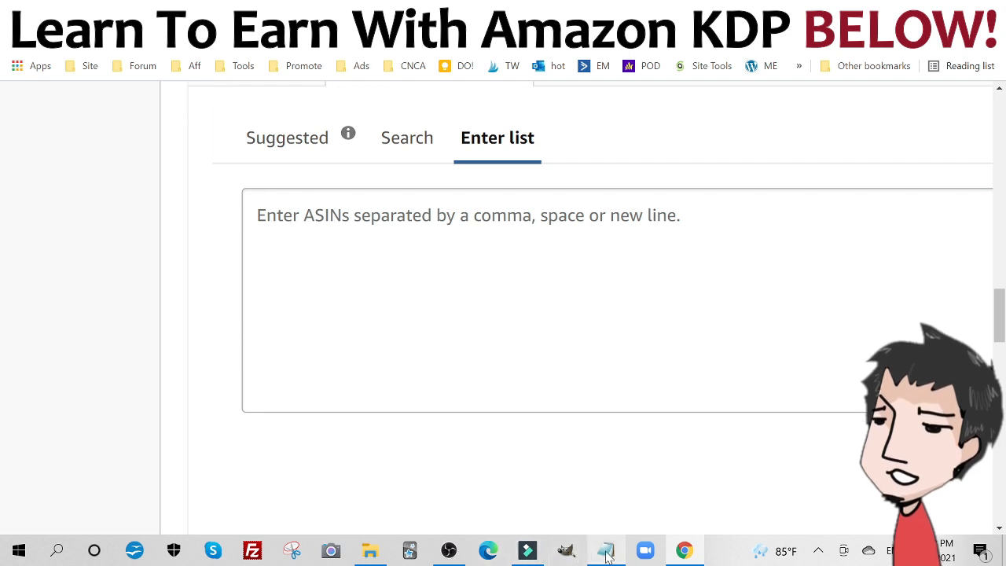
pyautogui.click(605, 550)
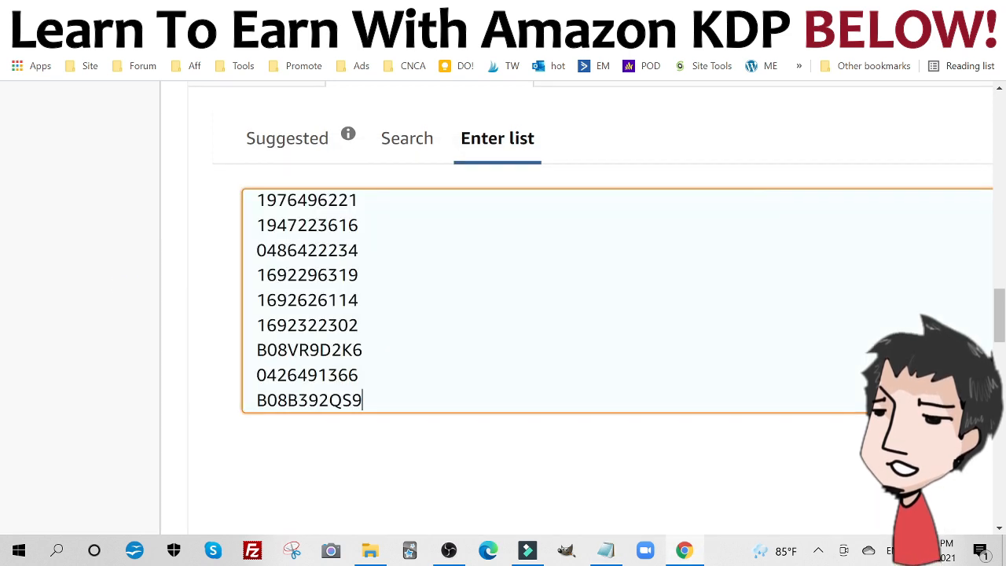
pyautogui.scroll(-3)
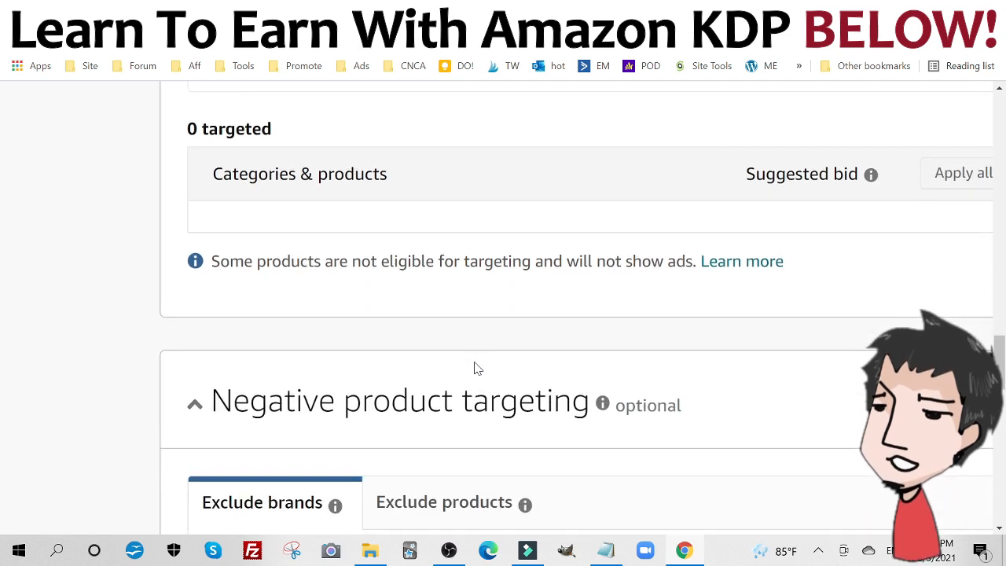
pyautogui.scroll(-3)
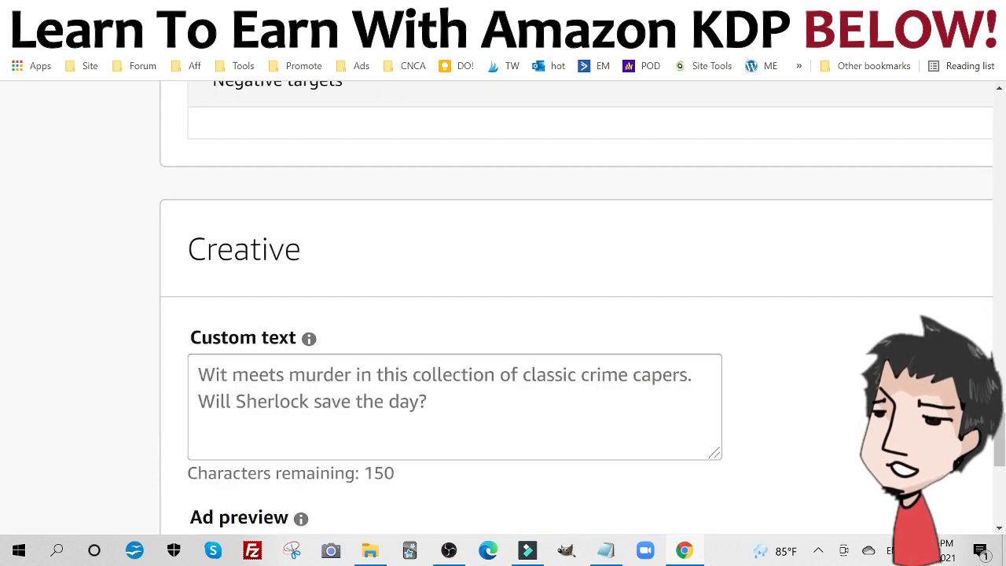
pyautogui.scroll(-3)
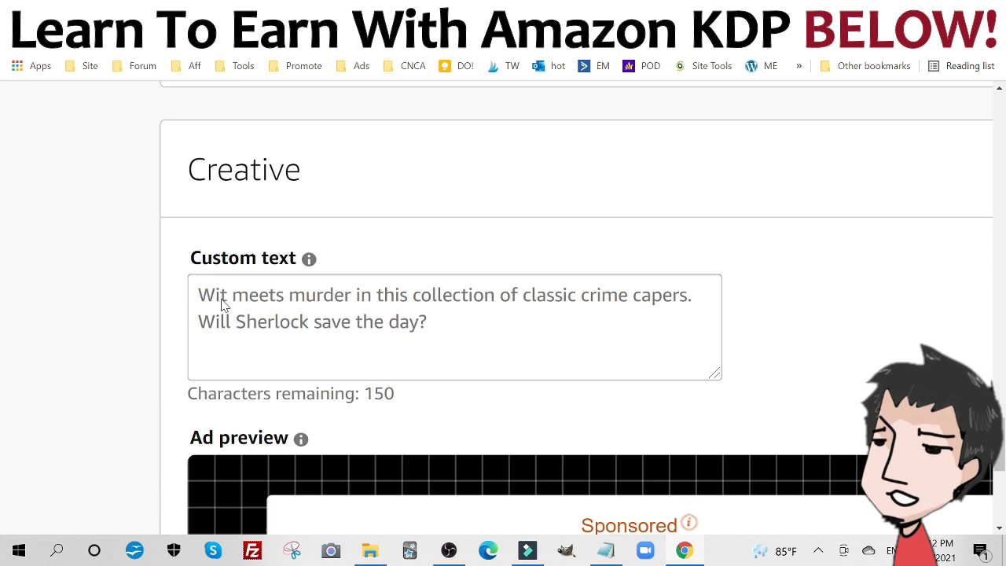
pyautogui.moveTo(407, 302)
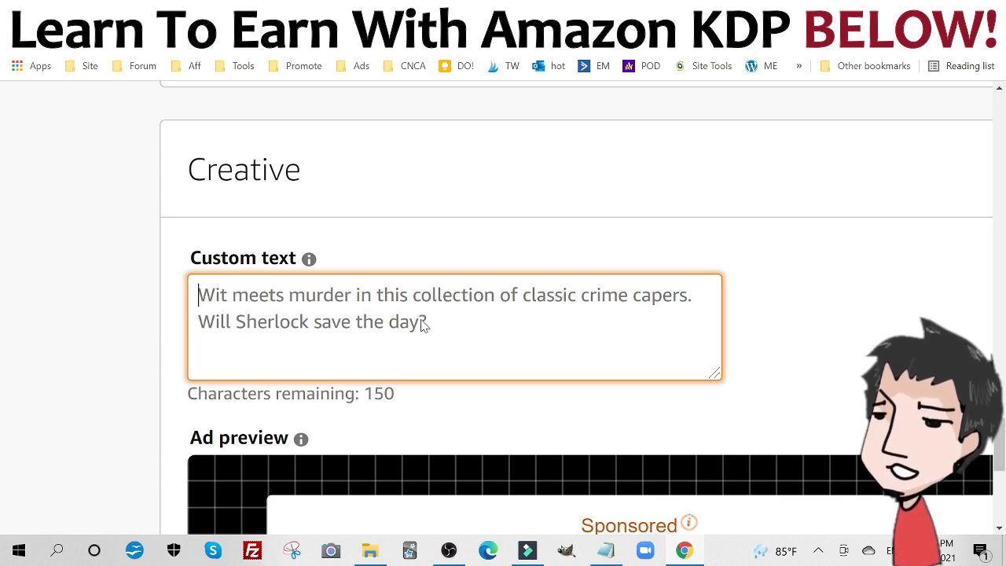
pyautogui.moveTo(331, 311)
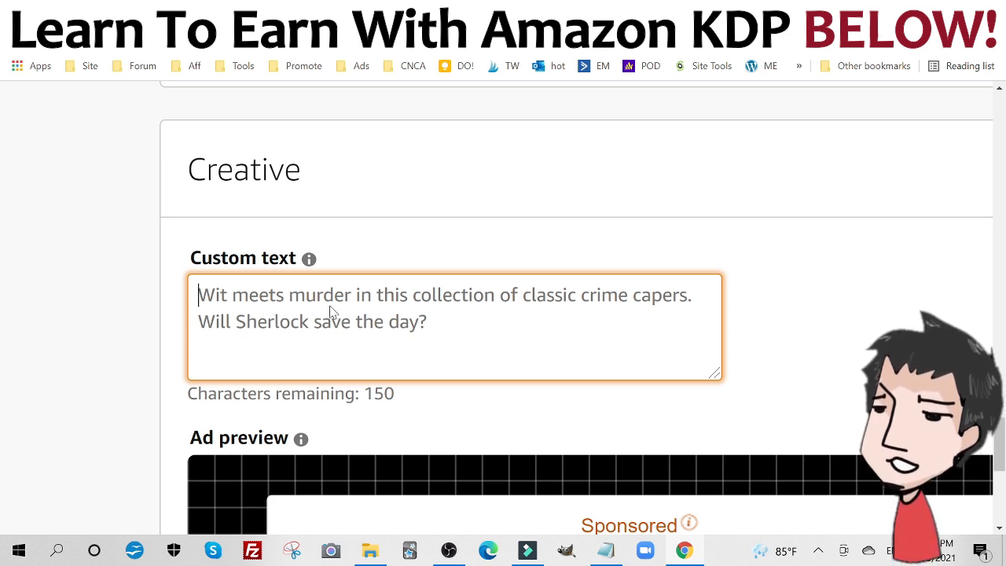
# - Enter custom ad text: 'Will you be able to stand the cuteness from these cats within our kid's cats coloring book'
pyautogui.write('will')
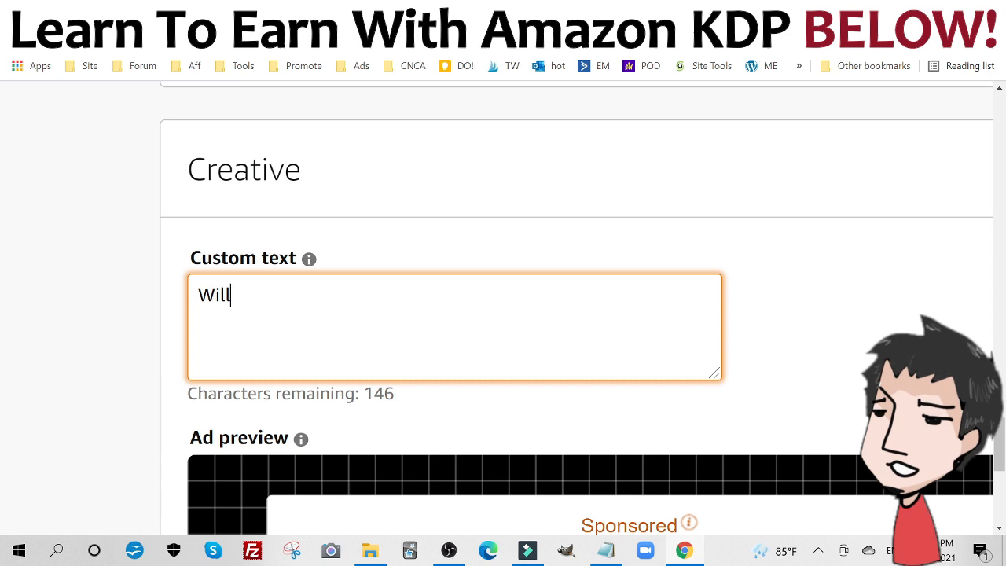
pyautogui.write('you be')
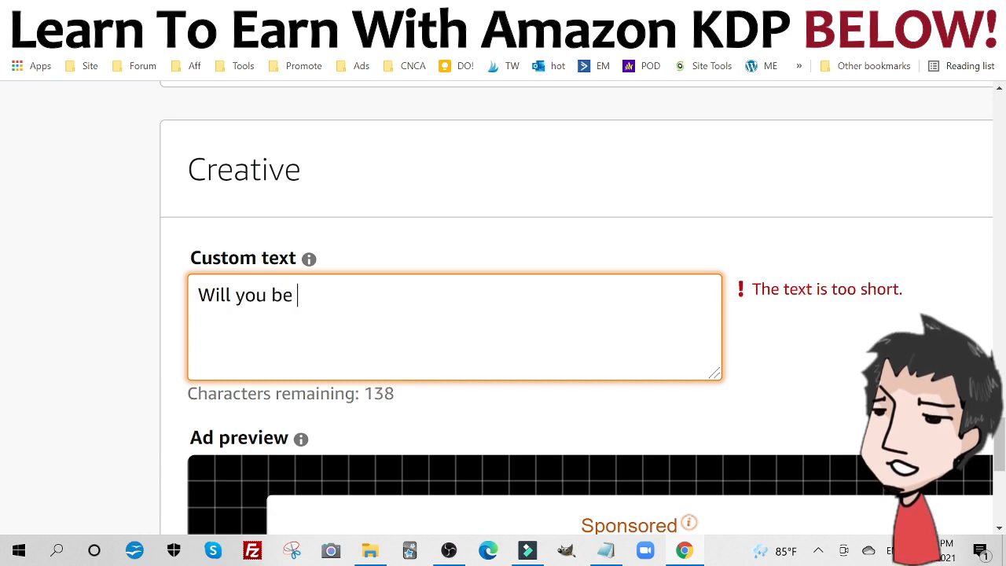
pyautogui.write('able')
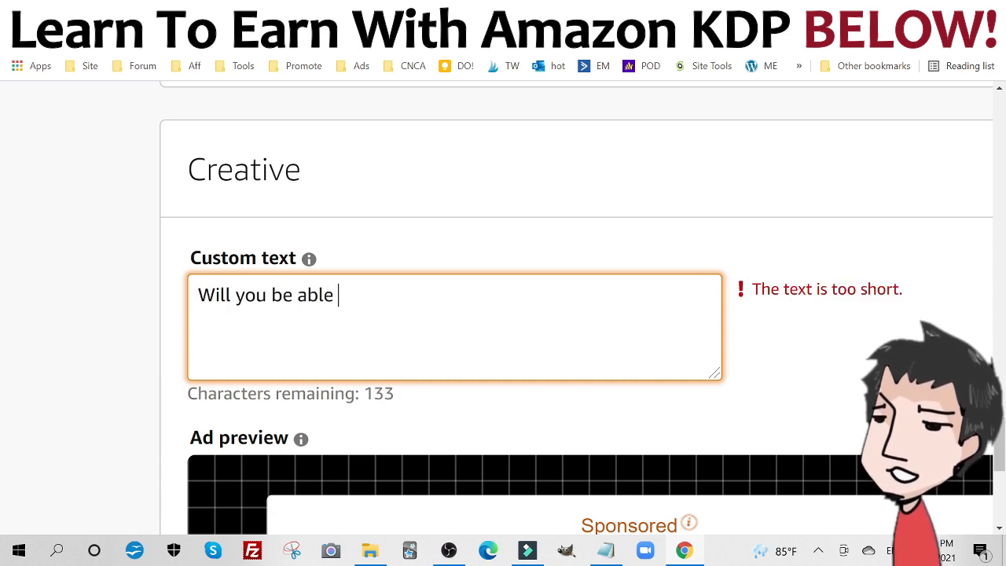
pyautogui.write('to stand')
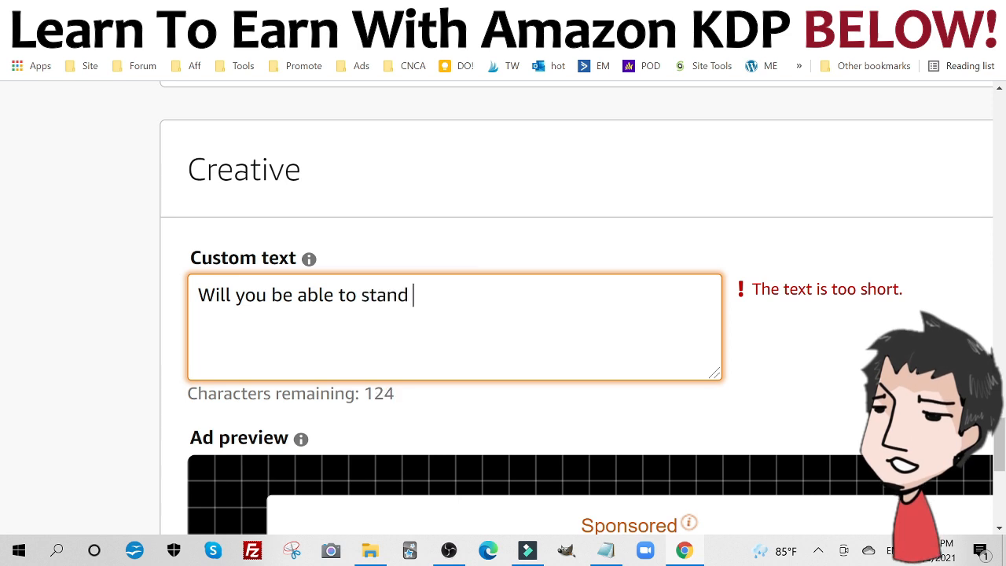
pyautogui.write('the cute')
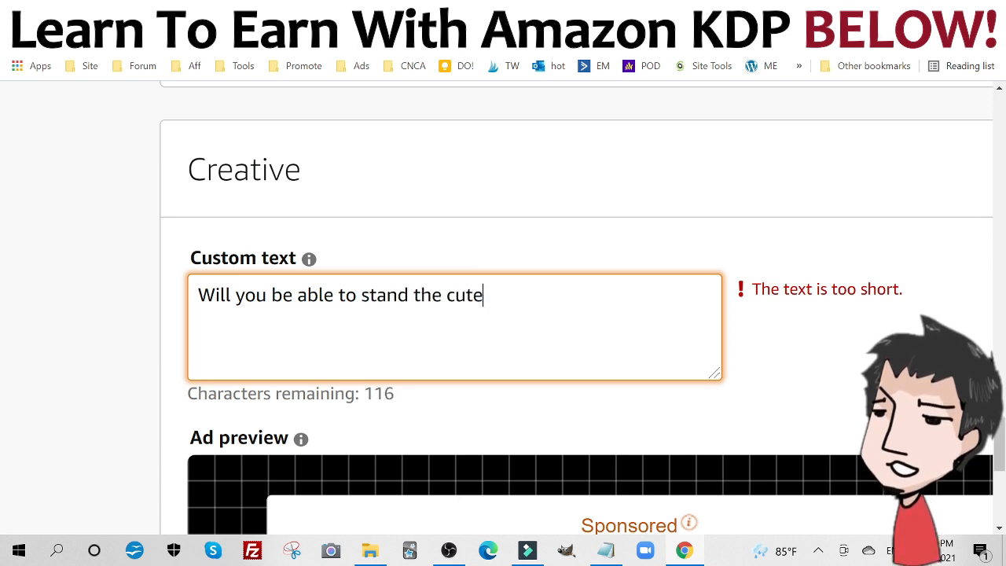
pyautogui.write('ness from')
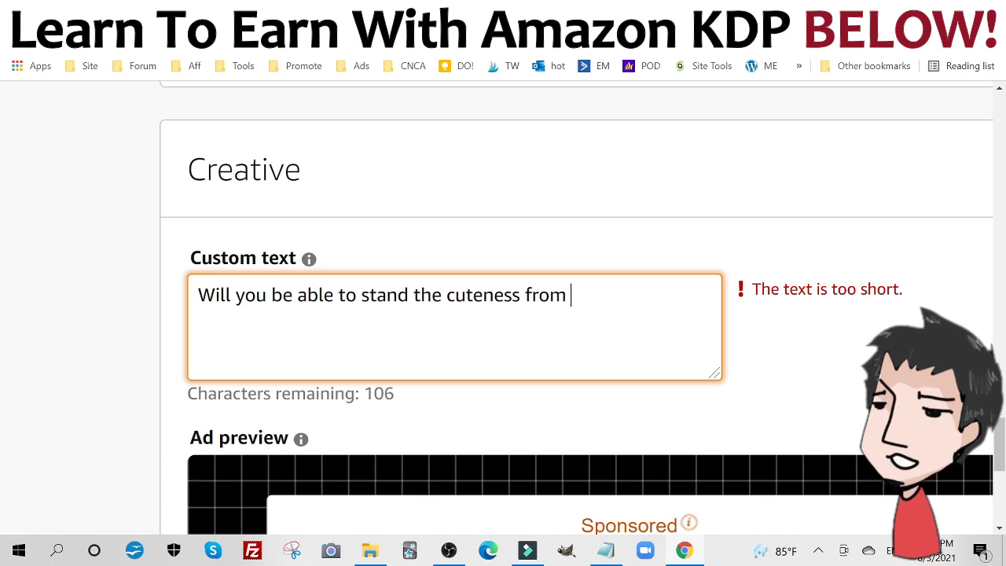
pyautogui.write('these c')
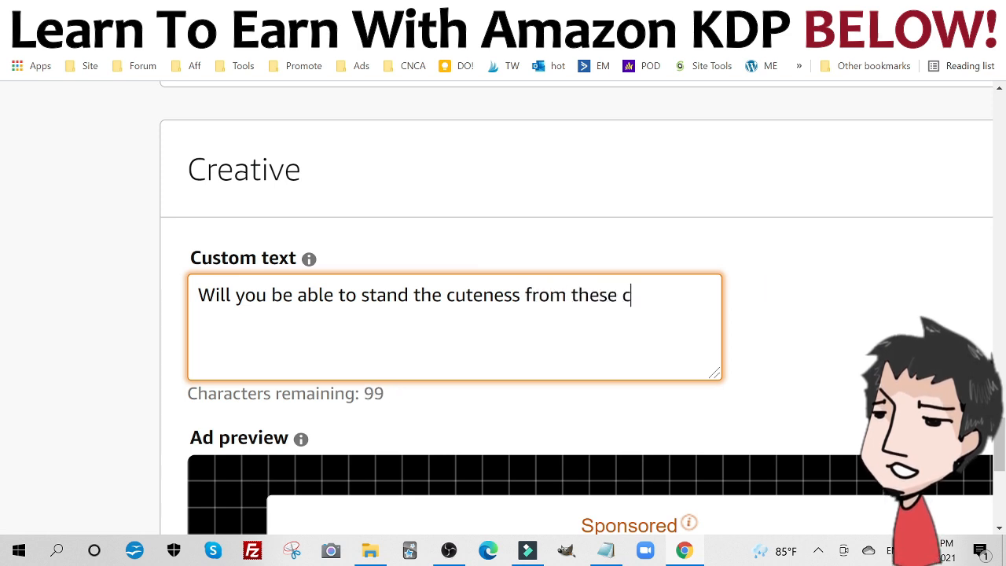
pyautogui.write('ats')
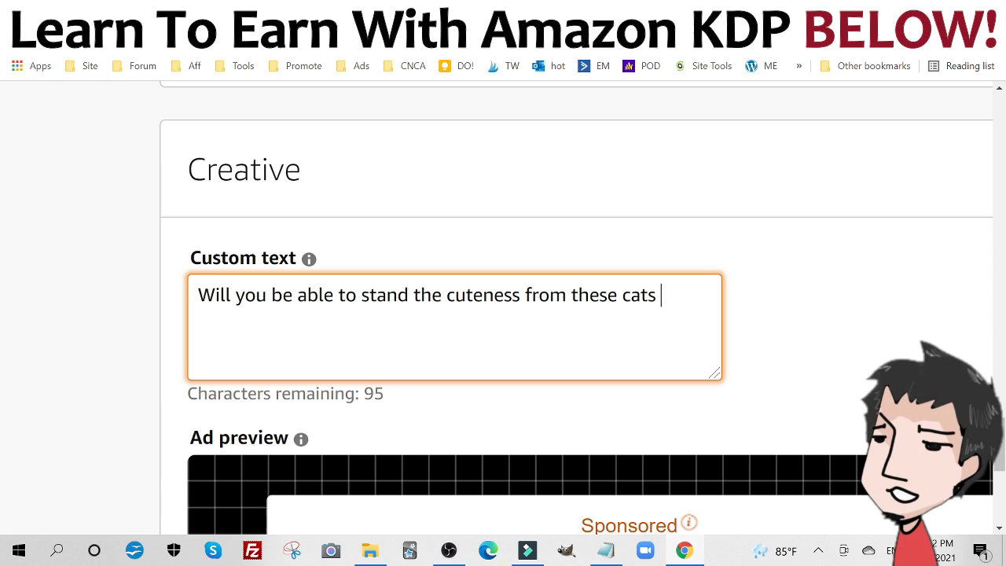
pyautogui.write('within')
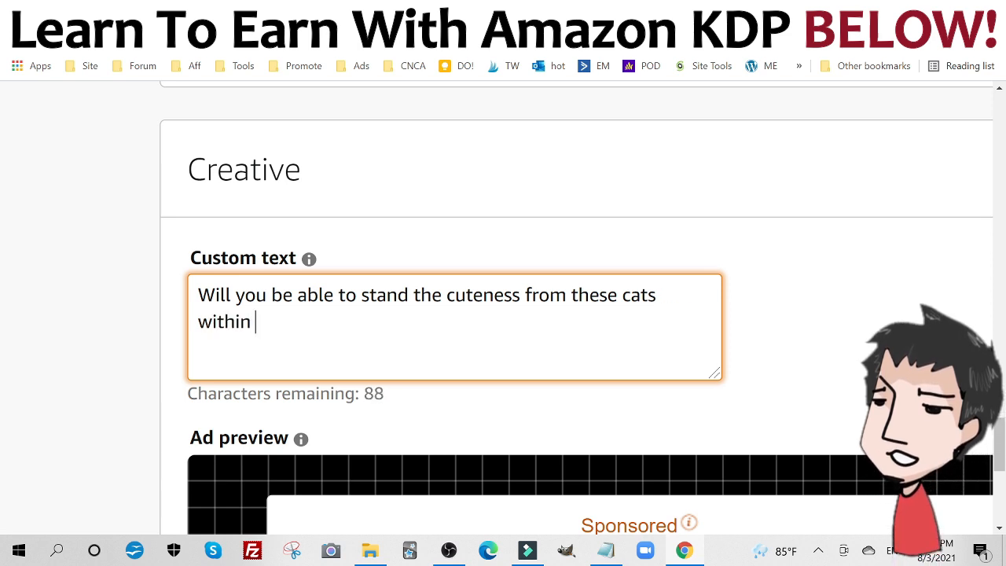
pyautogui.write('our')
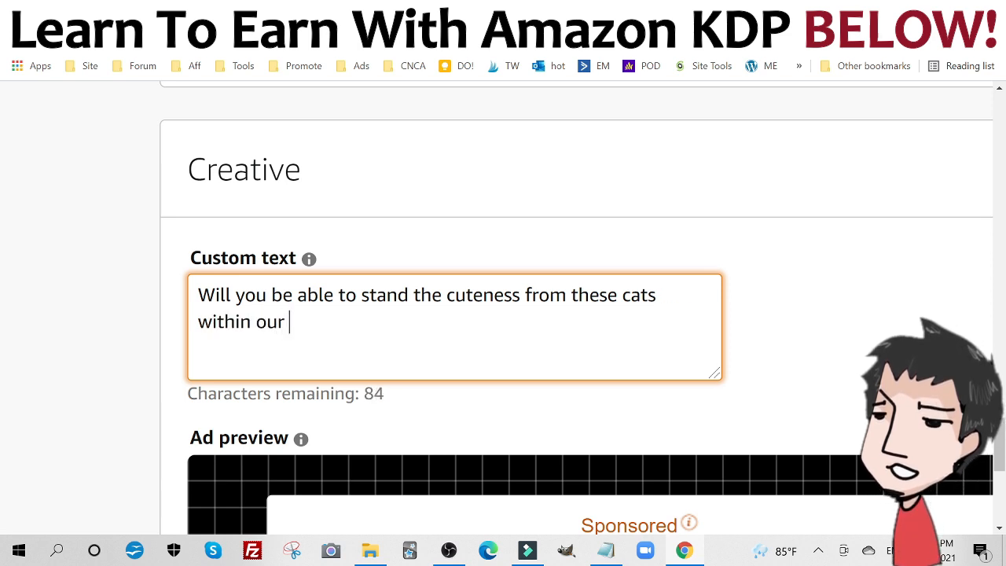
pyautogui.write('ki')
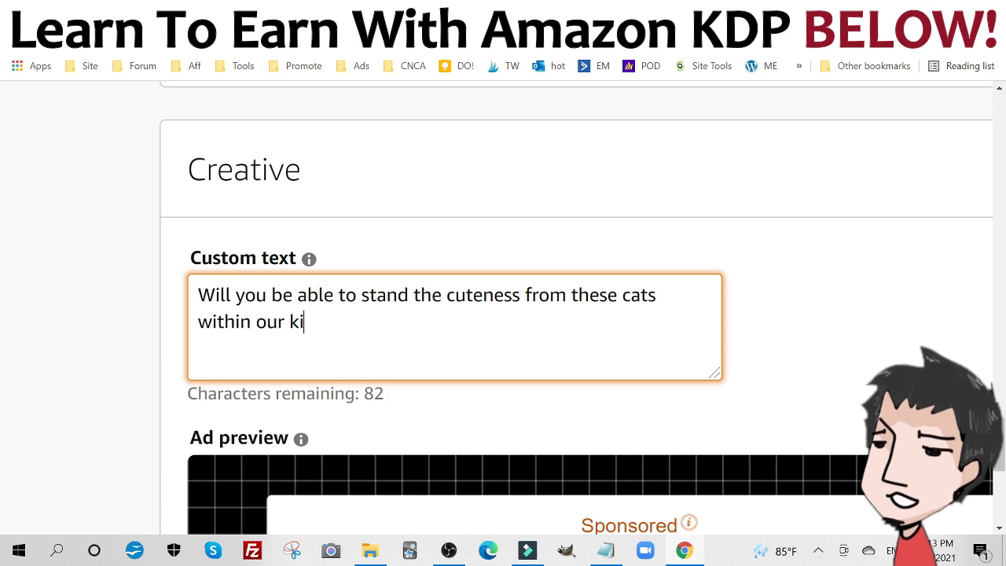
pyautogui.write("d's cats")
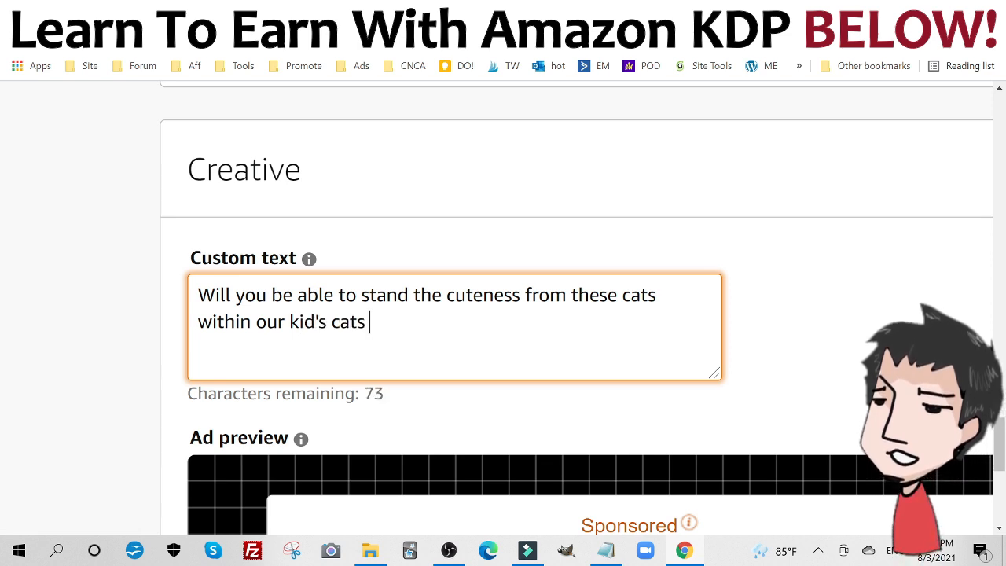
pyautogui.write('coloring')
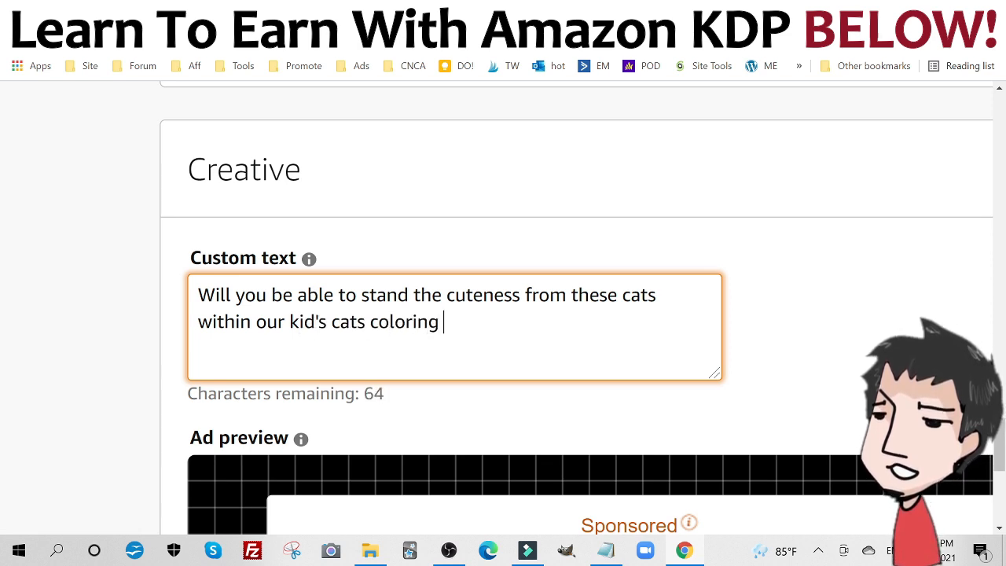
pyautogui.write('book')
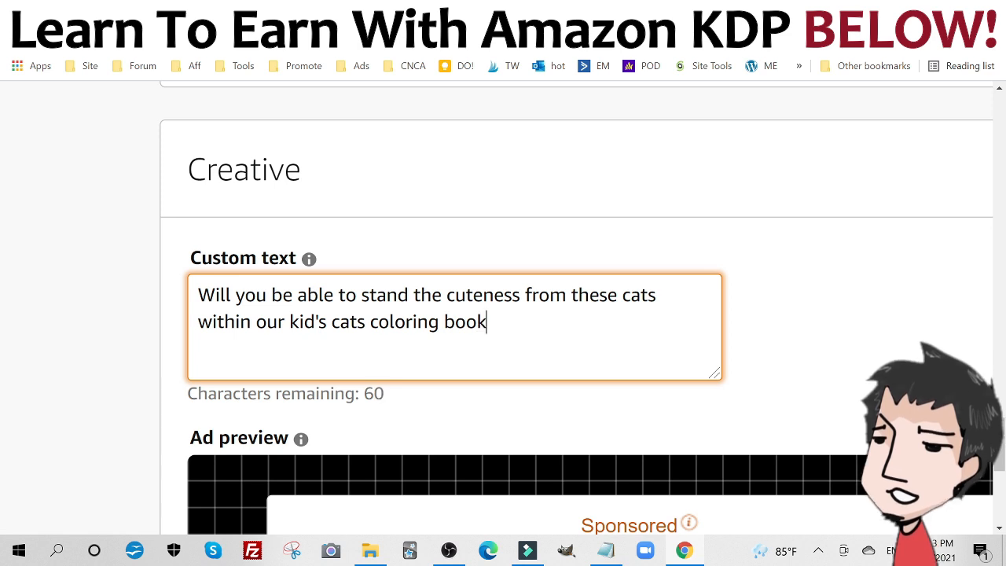
pyautogui.scroll(-3)
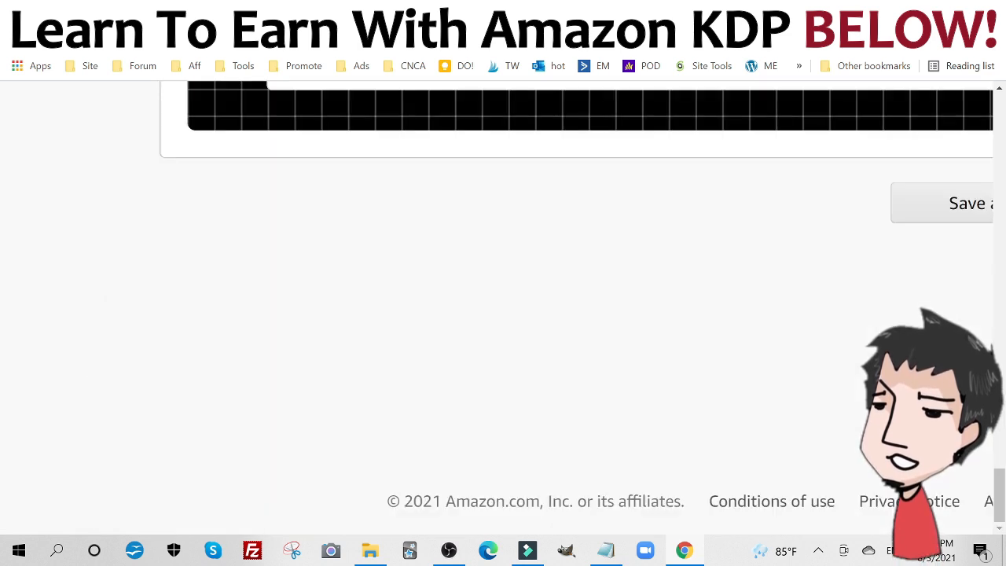